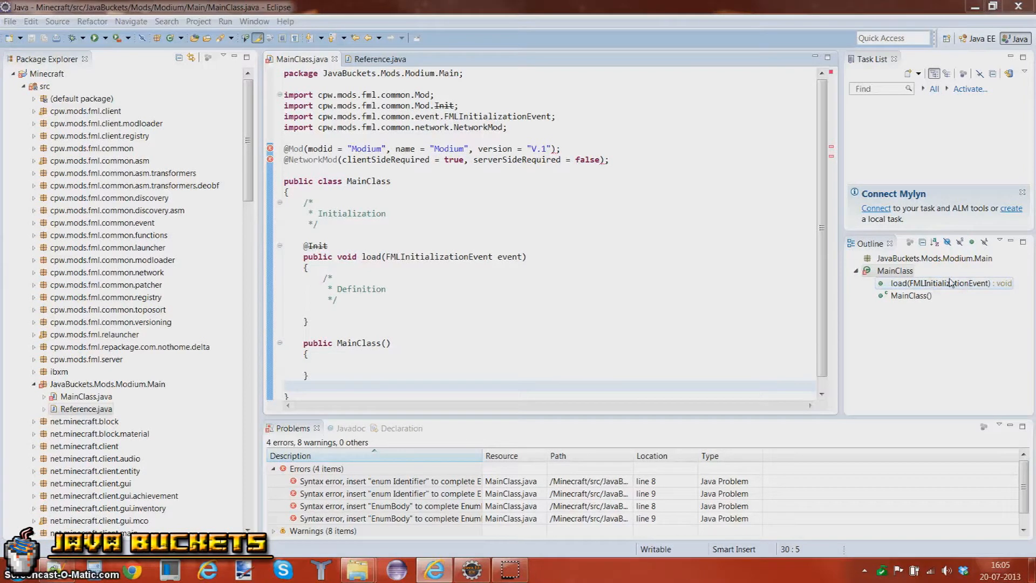
mouse_move(868, 124)
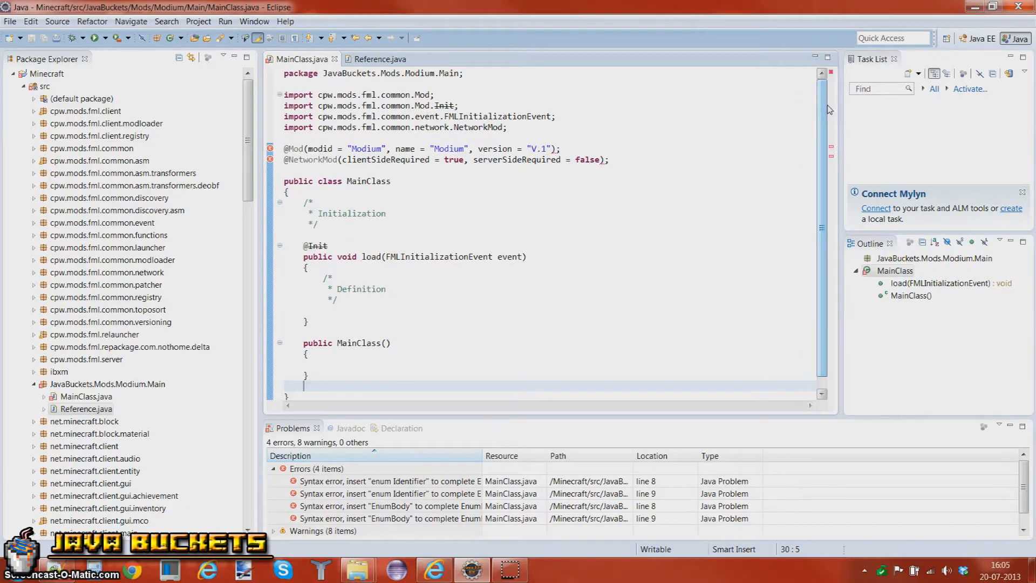
left_click(560, 149)
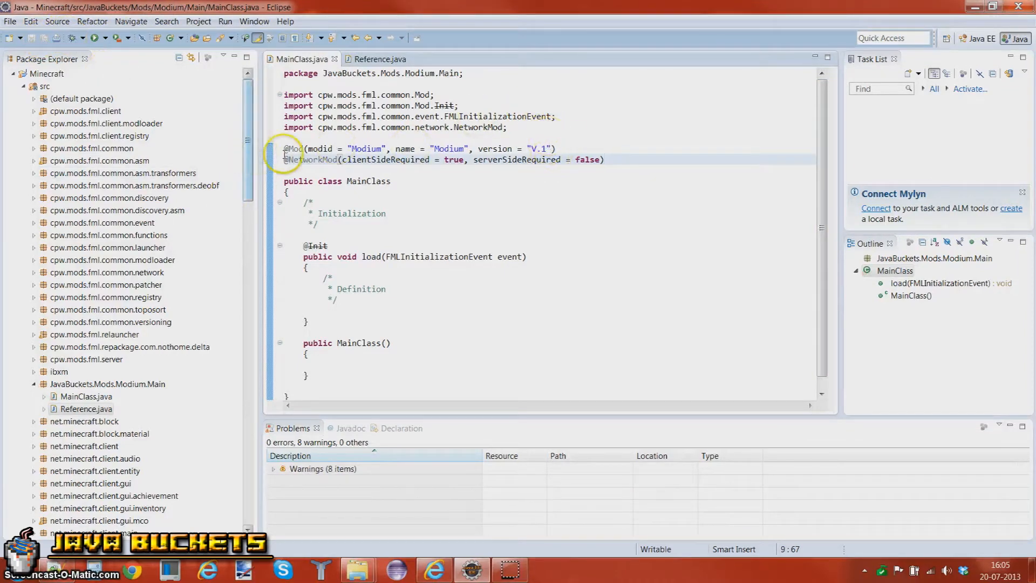
triple_click(420, 148)
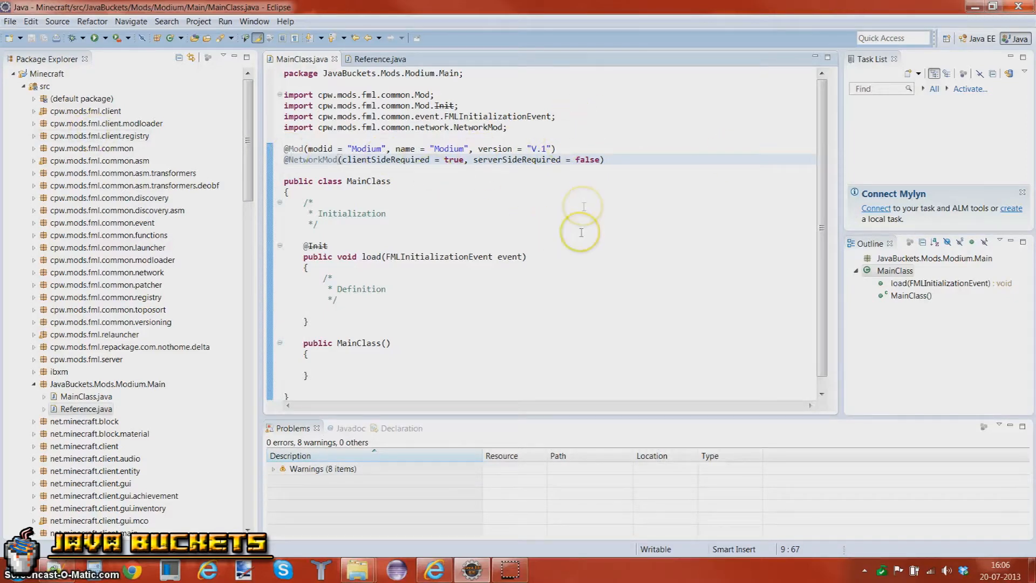
mouse_move(305, 215)
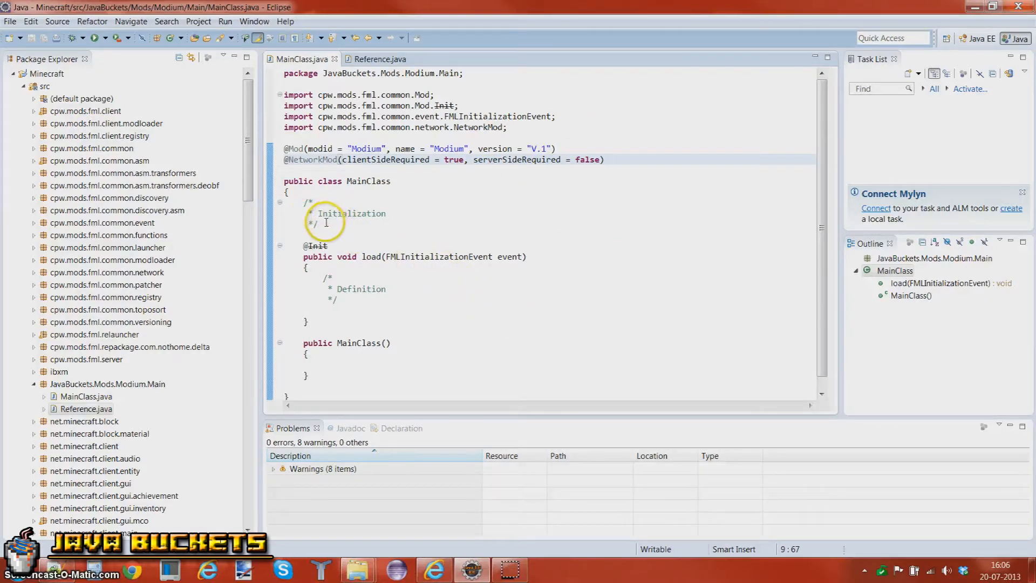
left_click(320, 224)
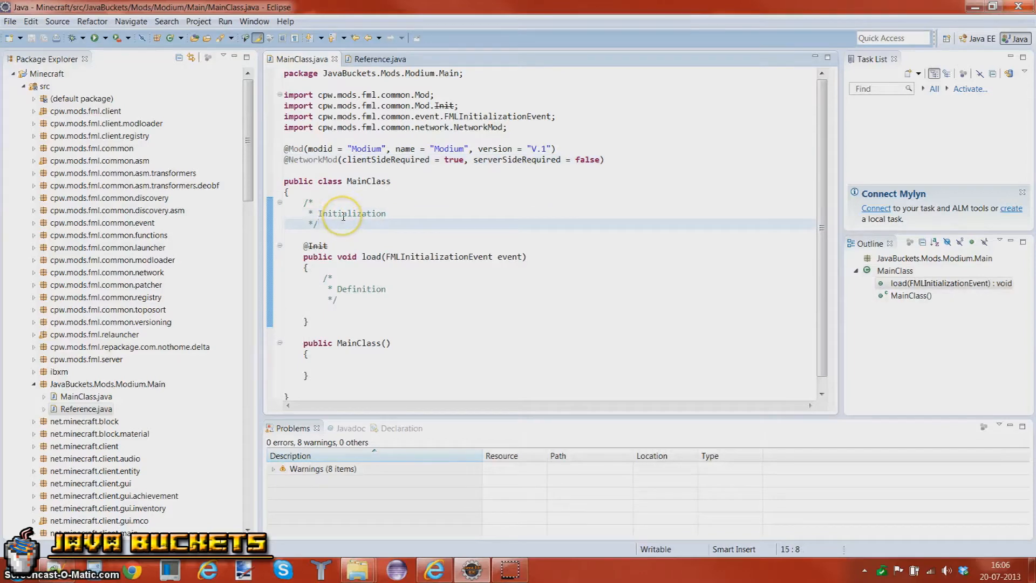
mouse_move(328, 568)
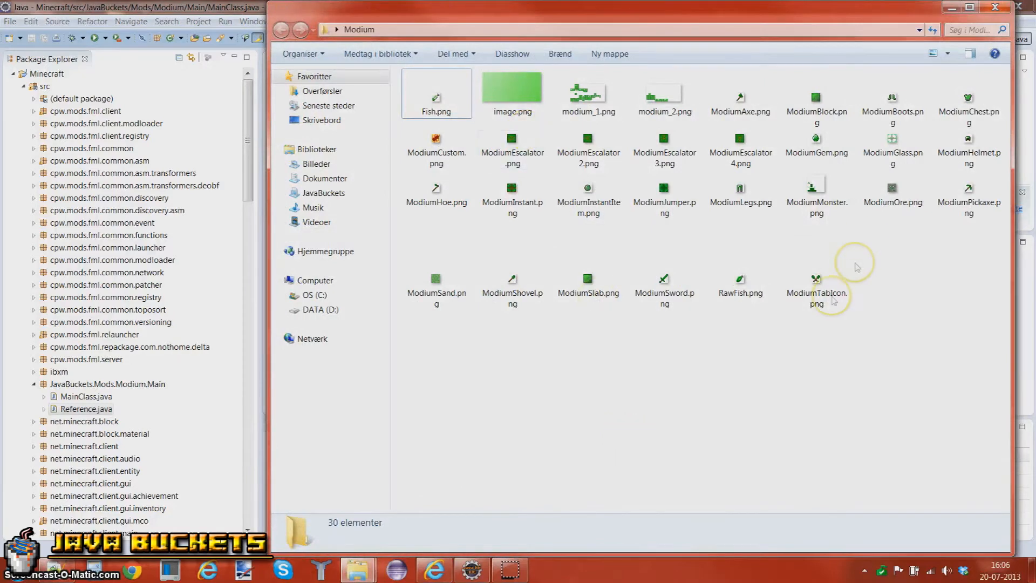
double_click(816, 291)
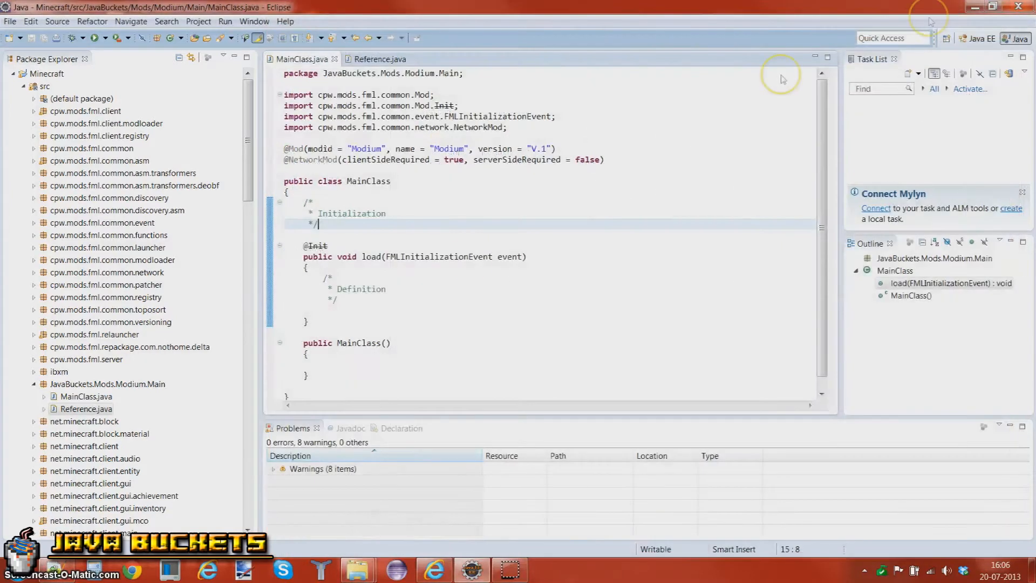
mouse_move(417, 236)
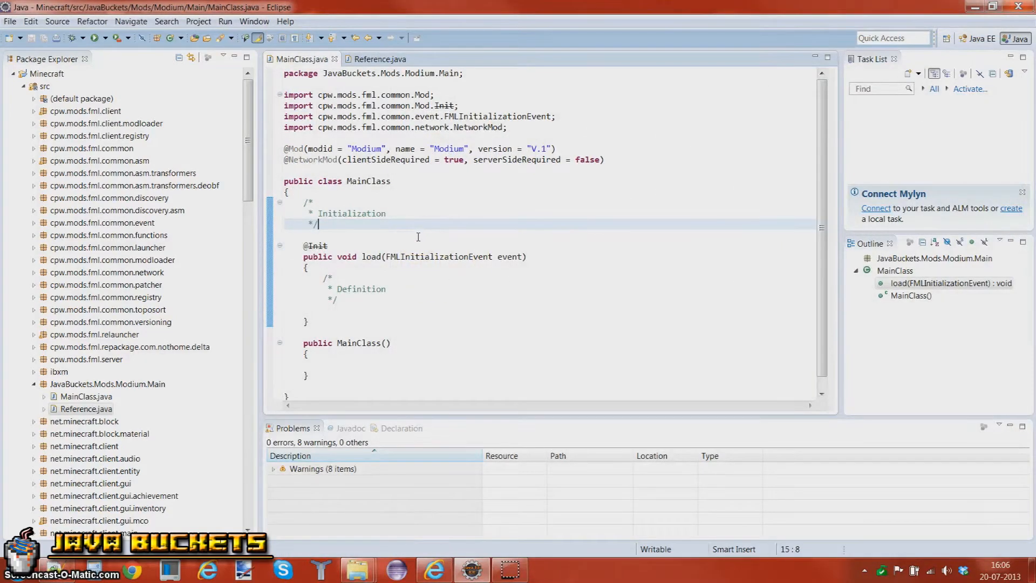
Declare 'public static CreativeTabs Modium;' under the Initialization comment and import CreativeTabs
key("Return")
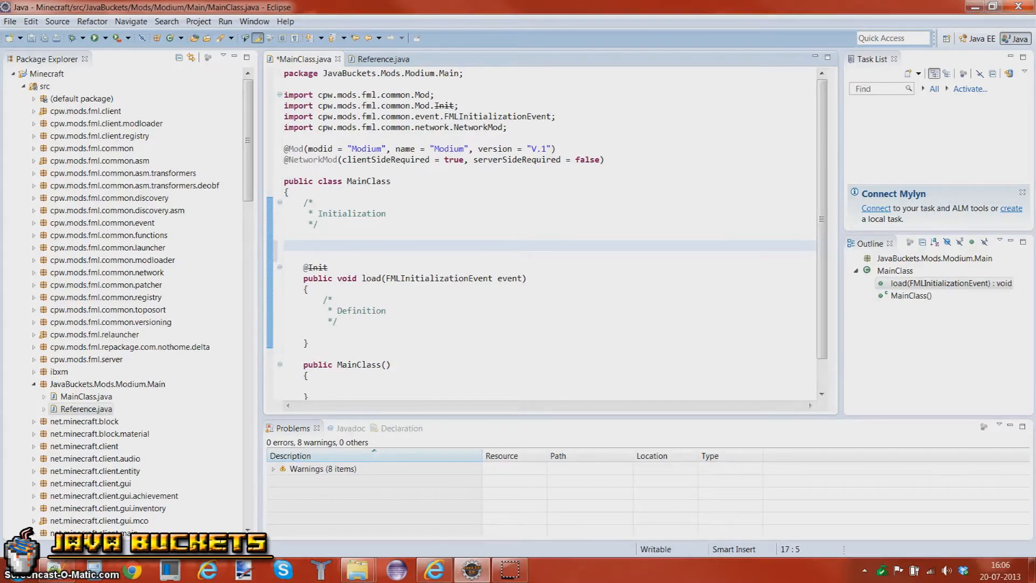
type("p")
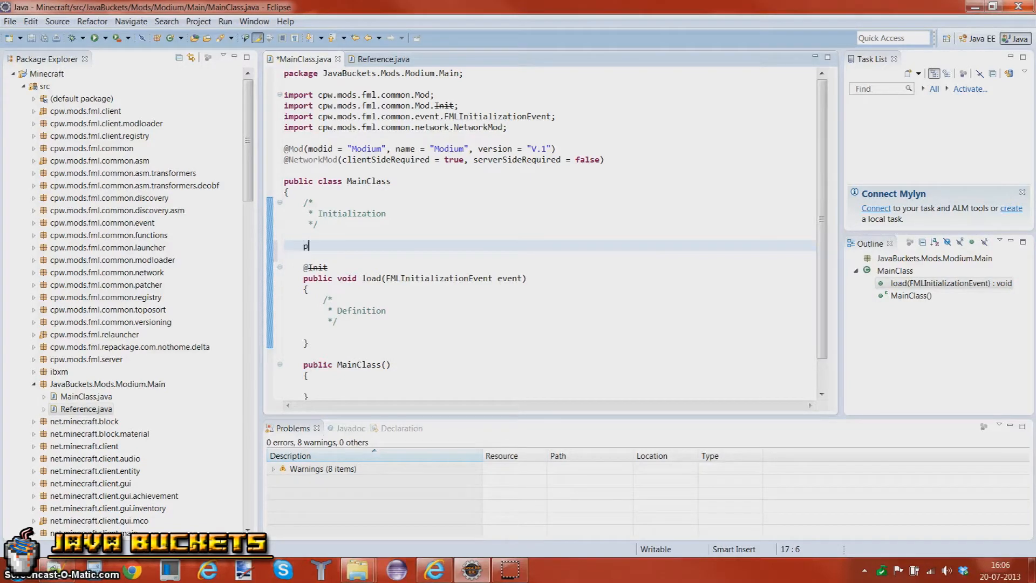
type("ublic static")
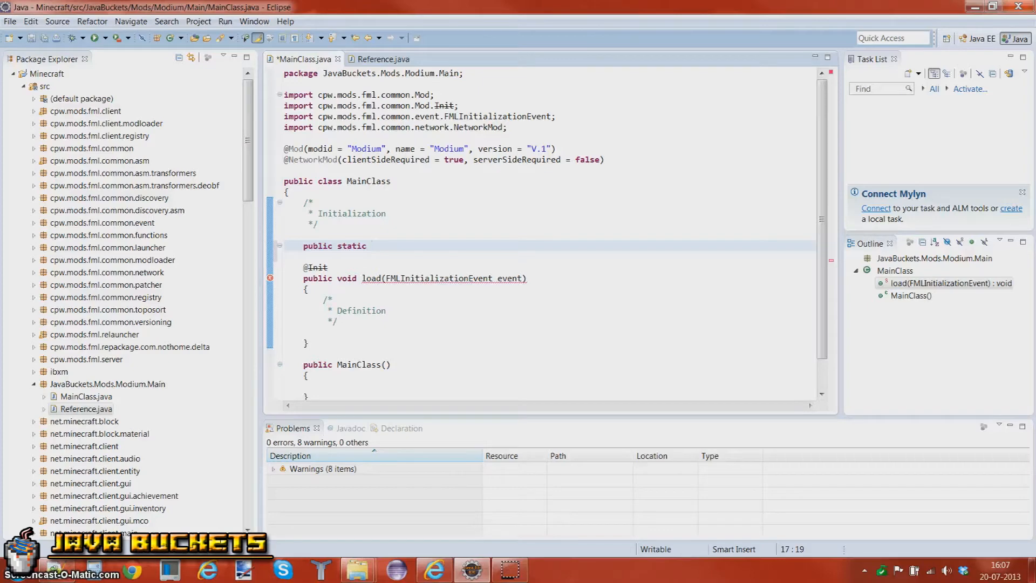
type("C")
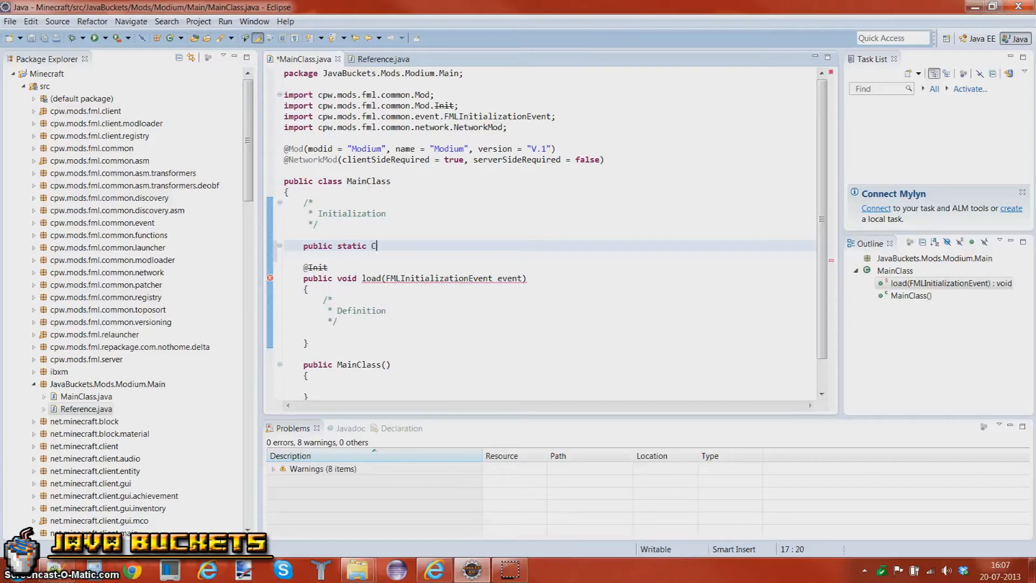
type("reativeTabs")
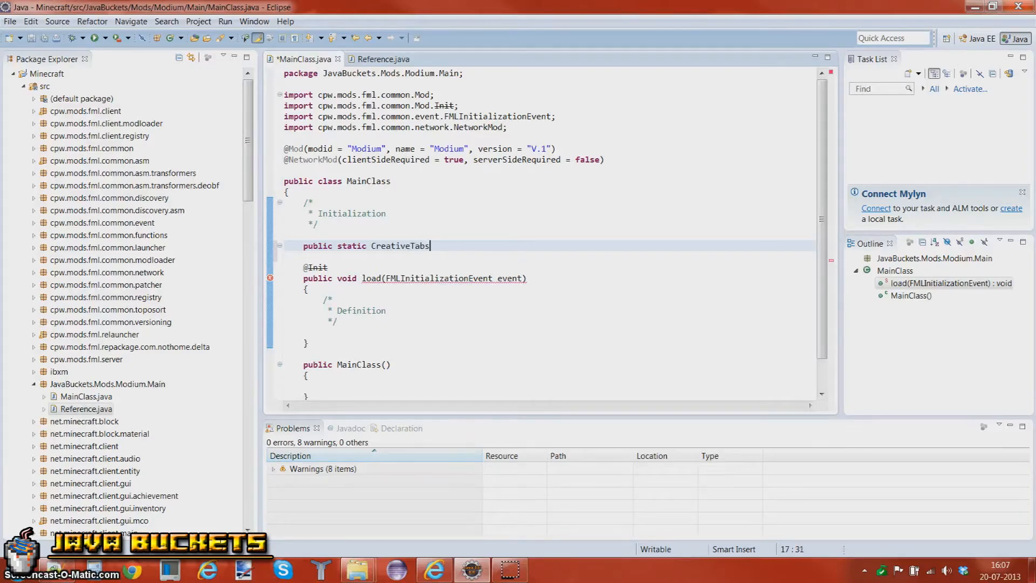
type("Modiu")
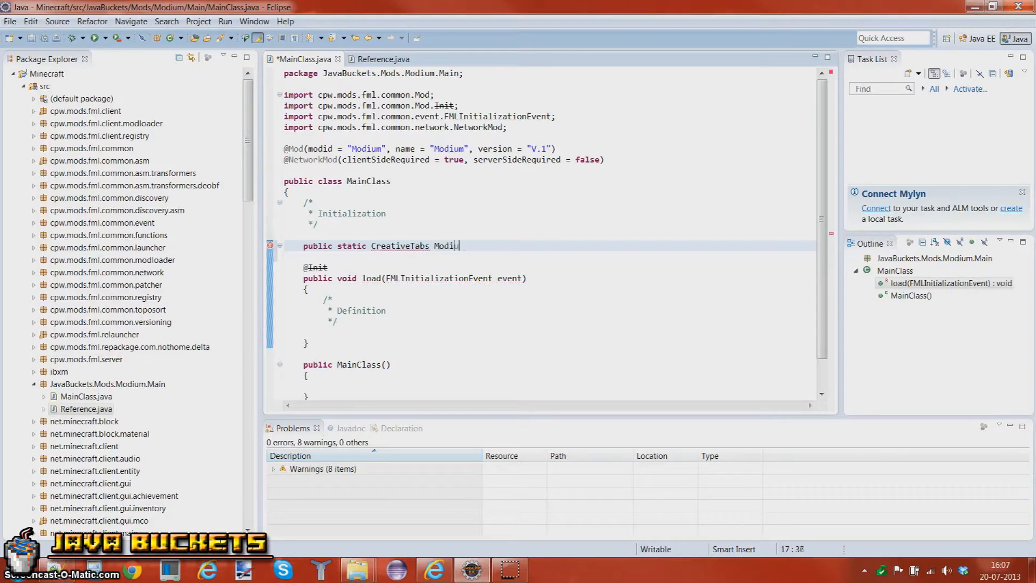
type("m;")
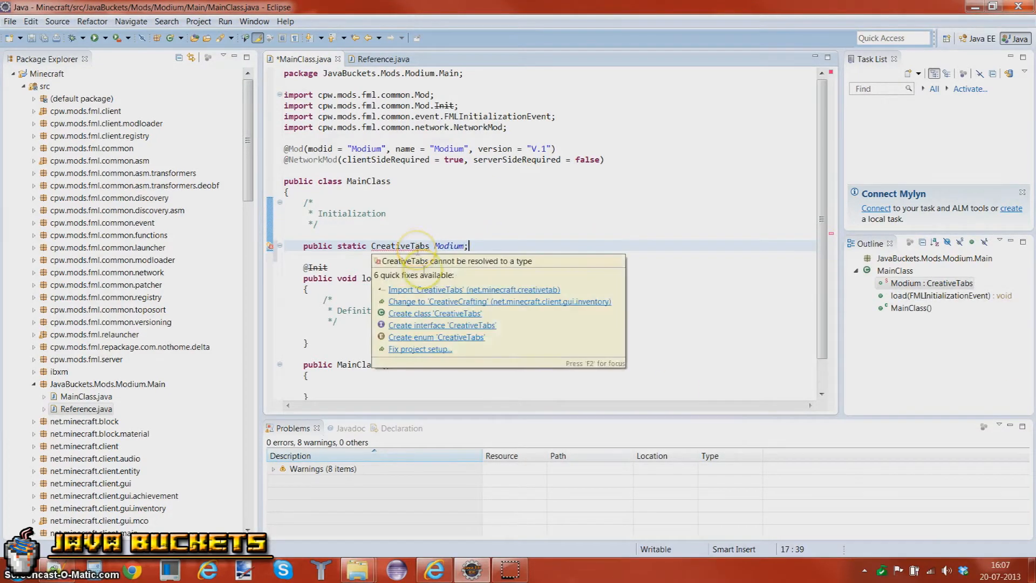
left_click(474, 289)
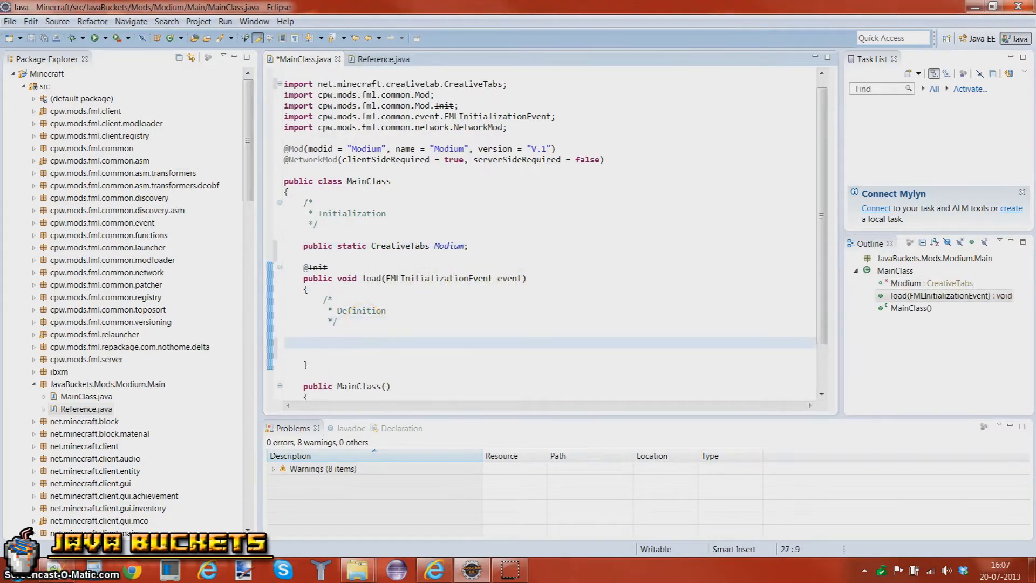
Write Modium = (new TabModium(CreativeTabs.getNextID(), "")) in the load method
type("Modium =")
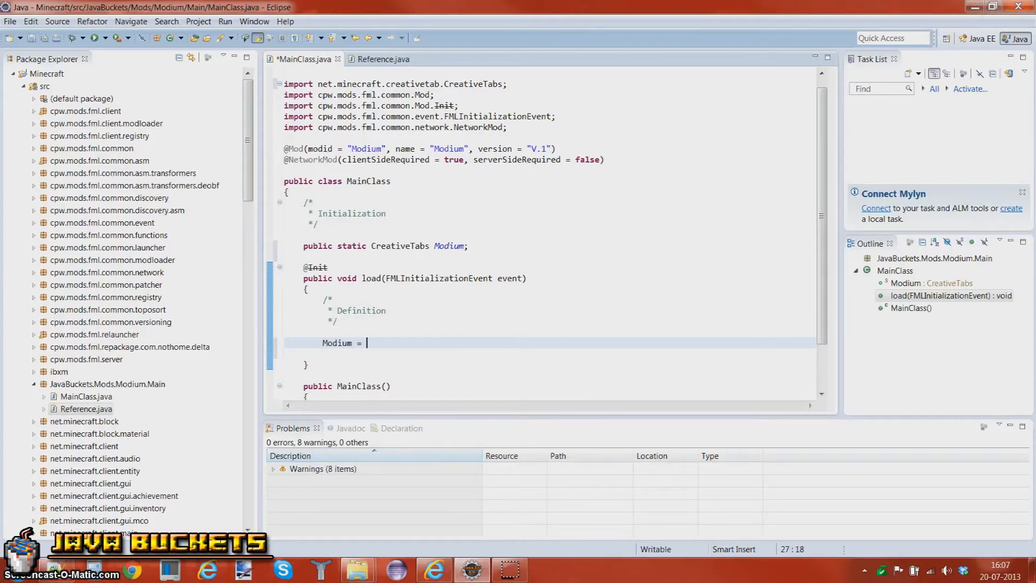
type("(")
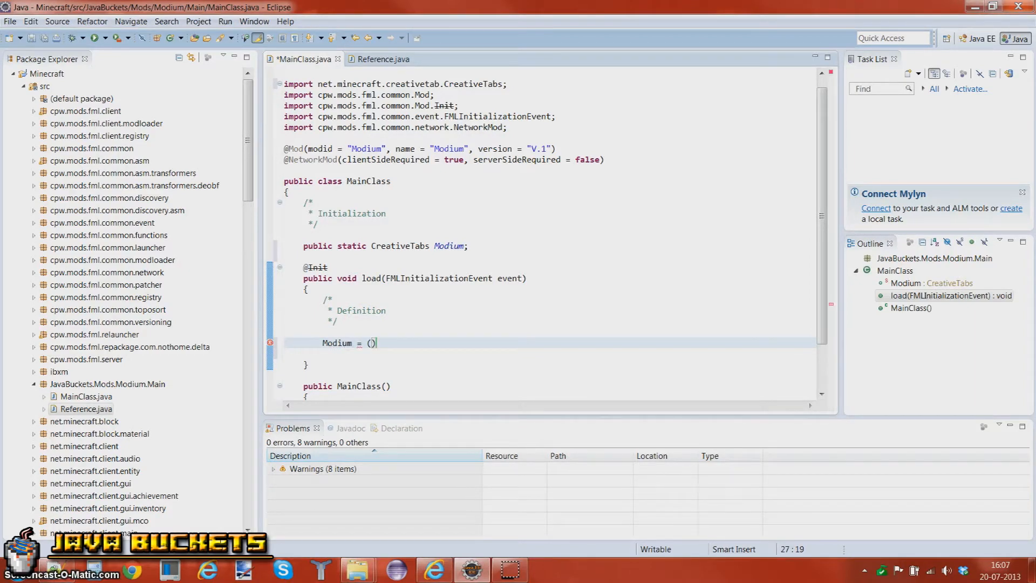
type("new C")
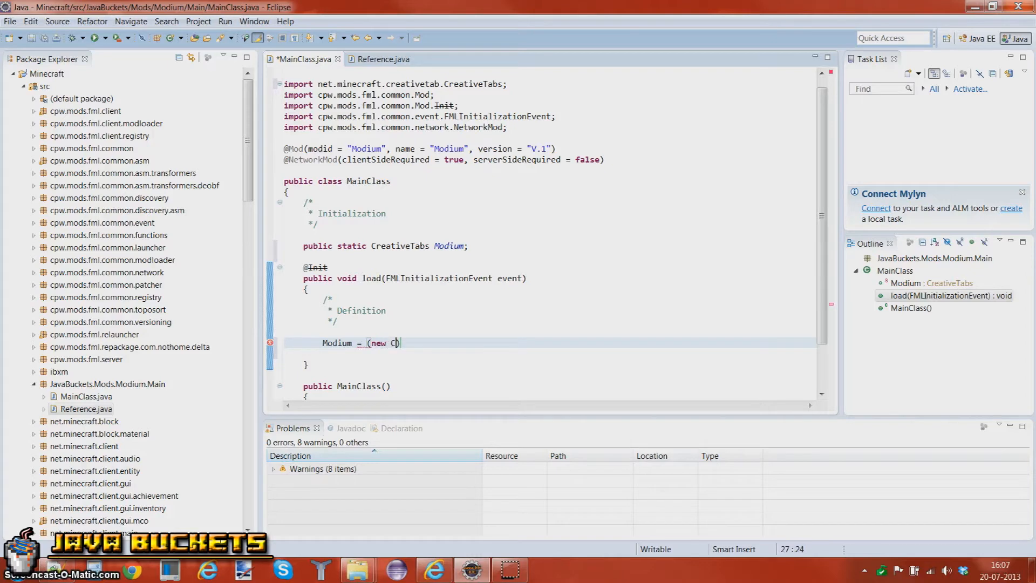
type("T")
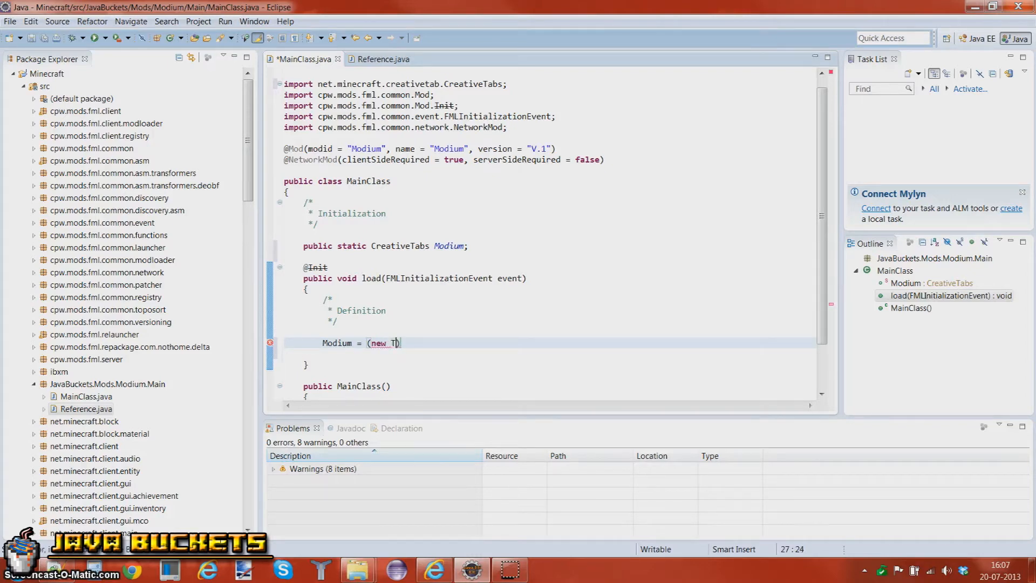
type("ab")
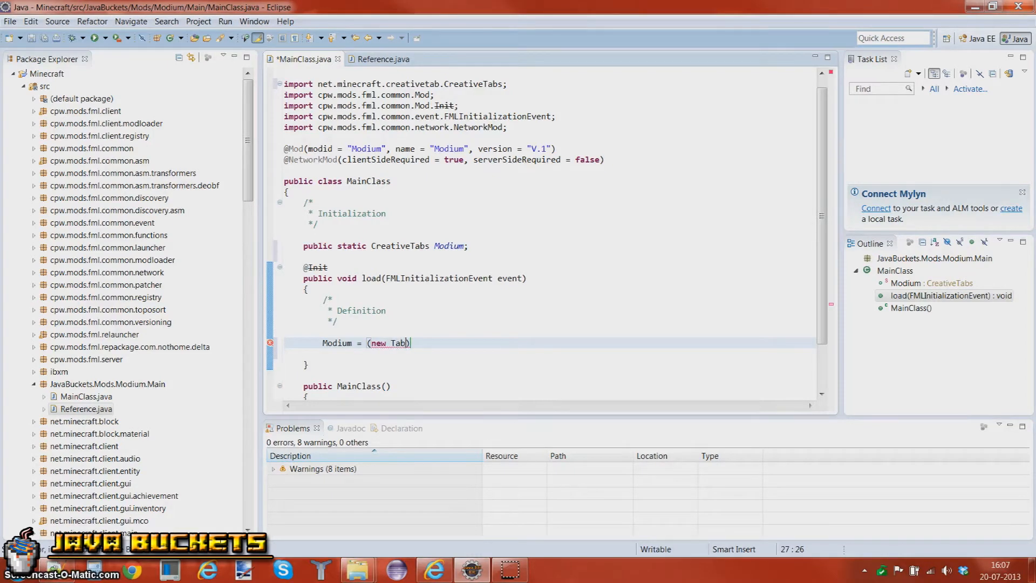
type("Modium")
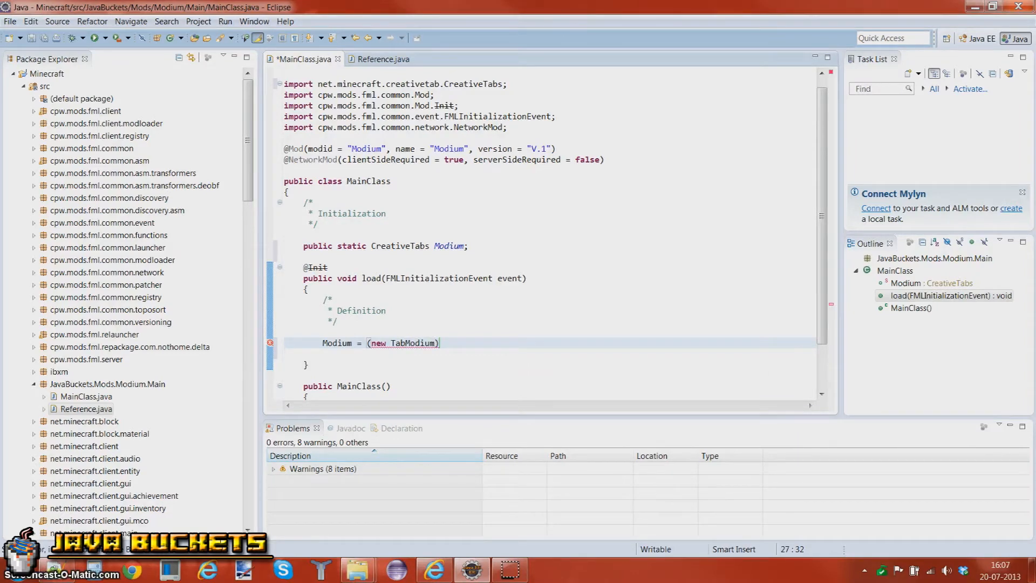
type("()")
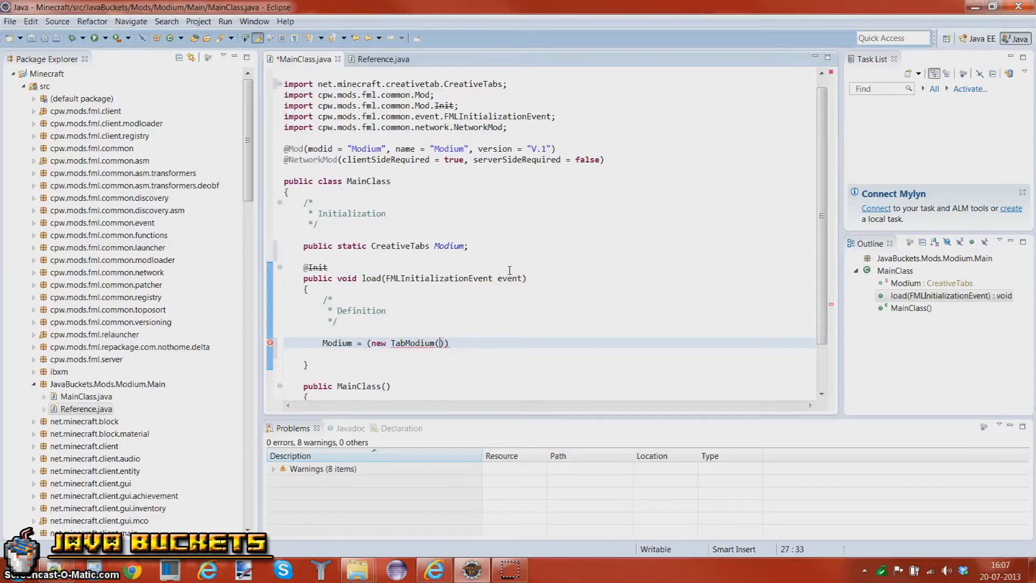
type("Crea")
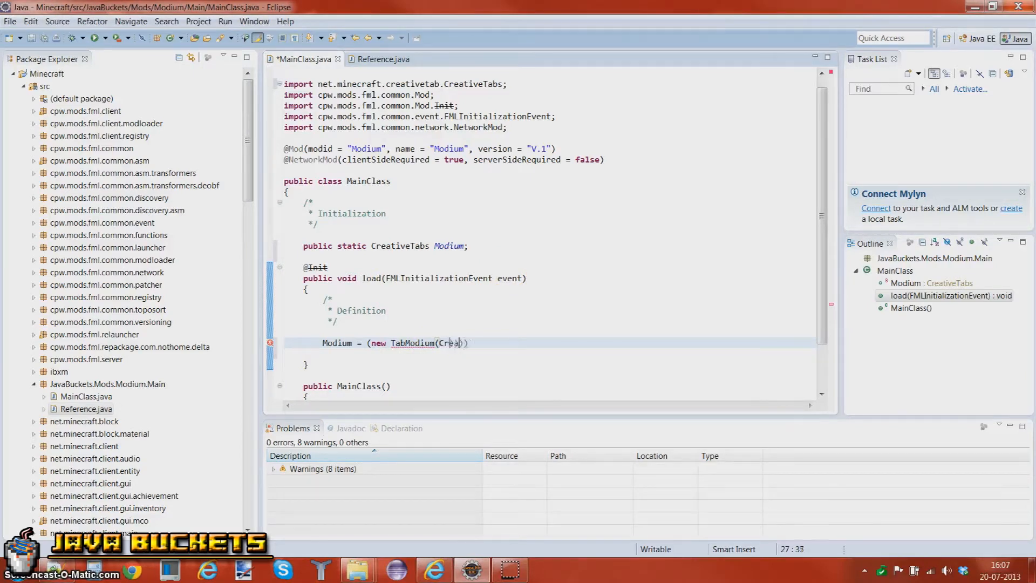
type("tiveTabs")
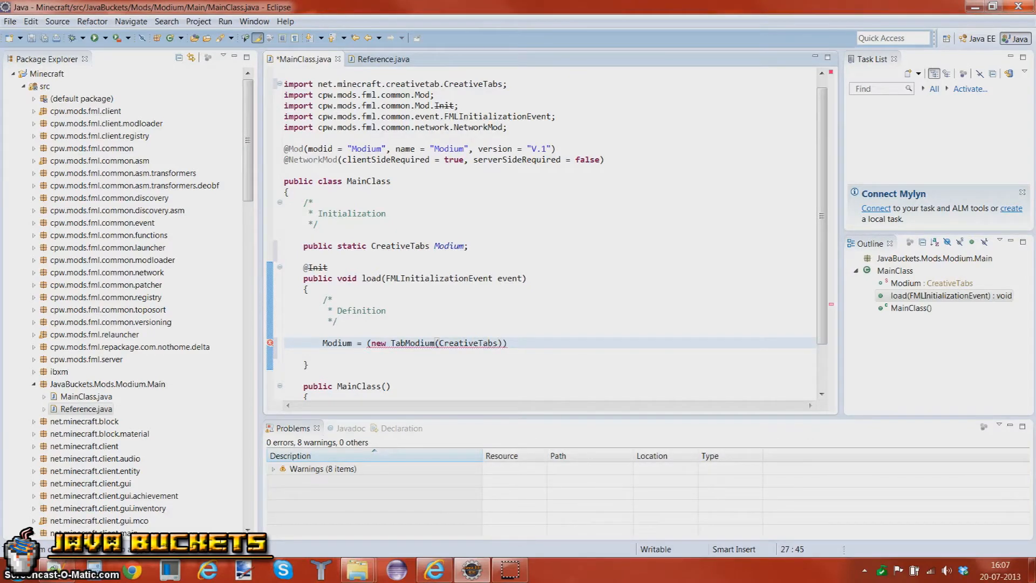
type(".")
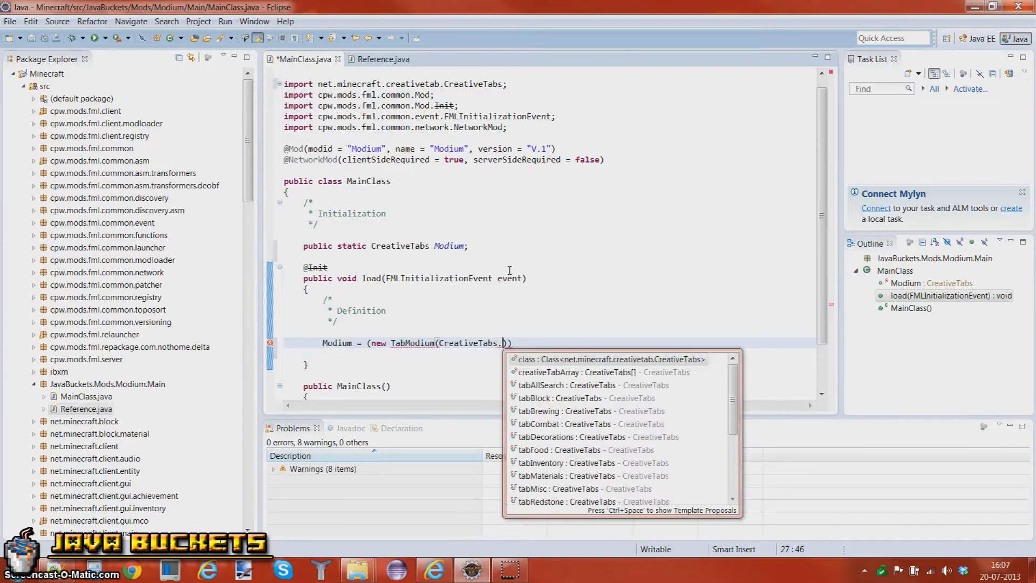
type("getNextID()")
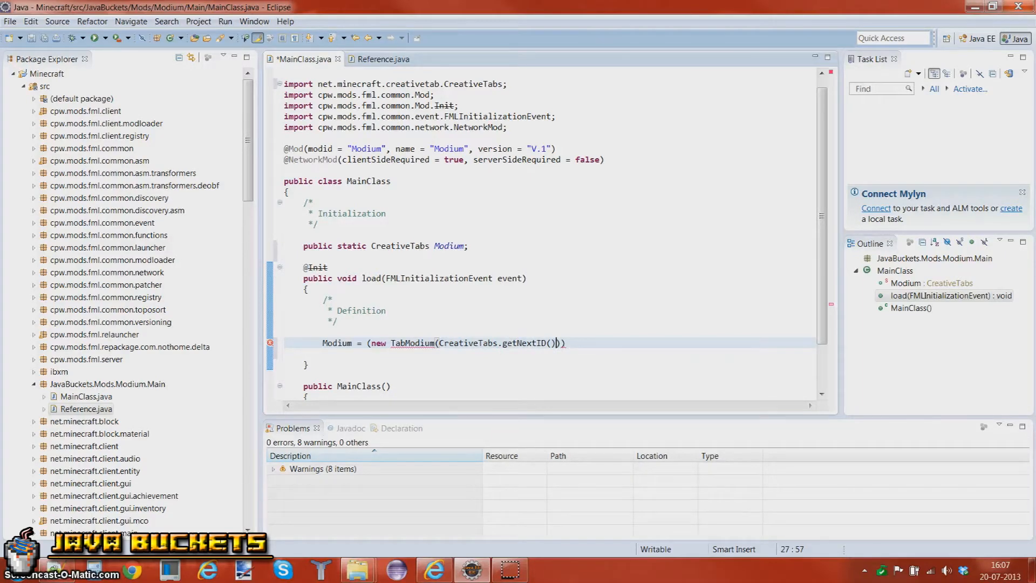
type(", \"\"")
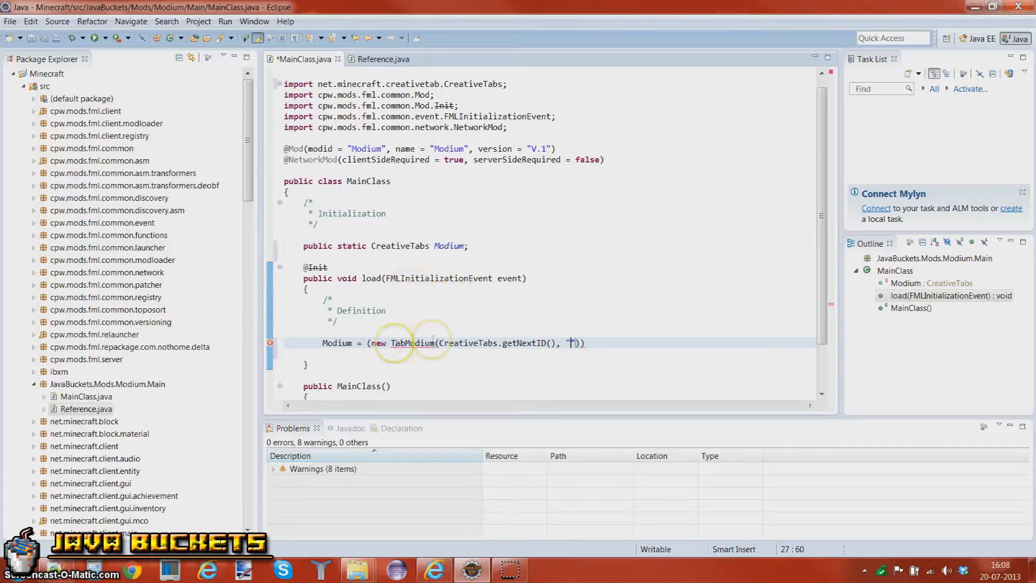
Fill the tab-name string with "Modium", end the statement, and select the unresolved TabModium type
double_click(470, 343)
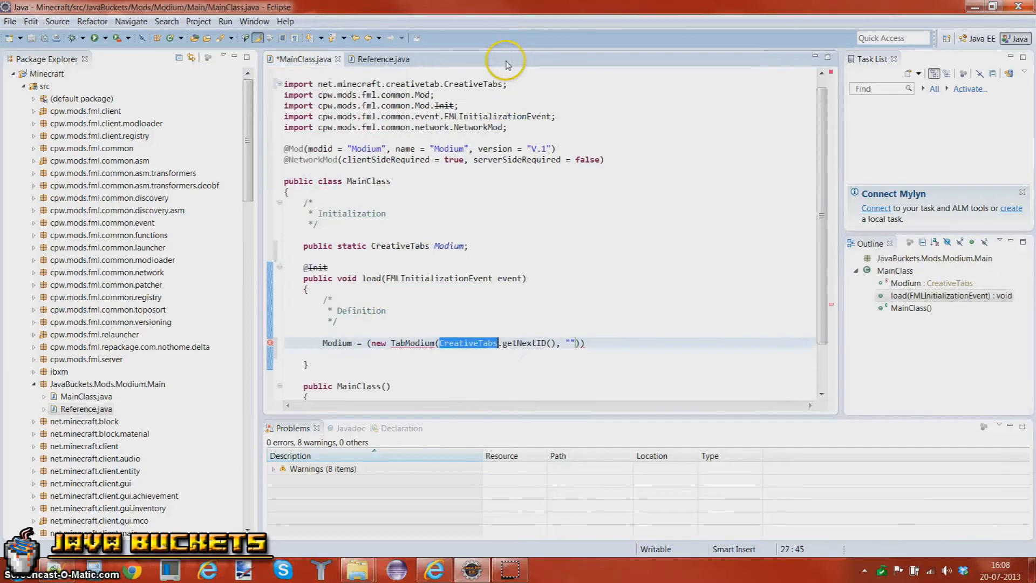
left_click(570, 343)
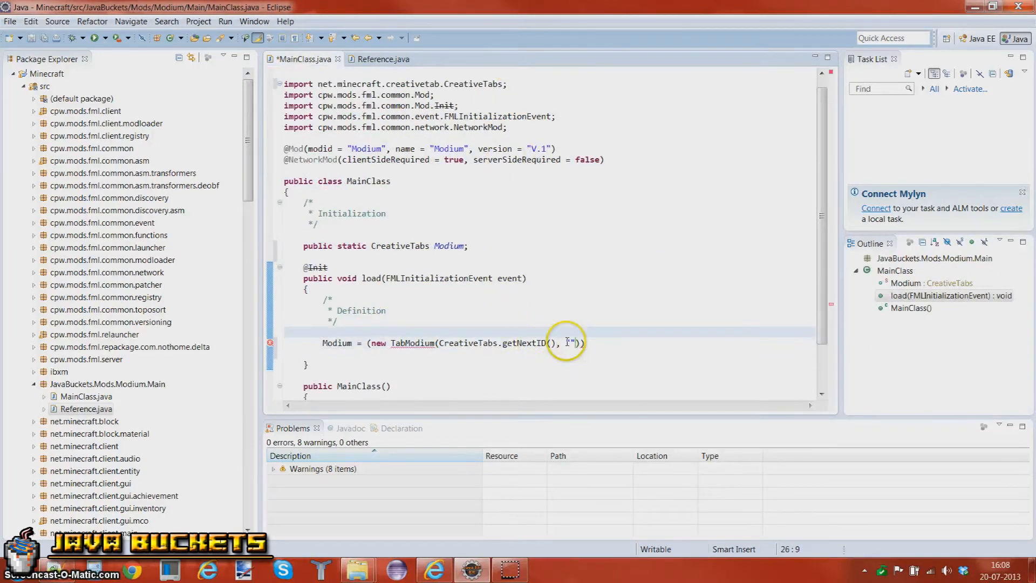
double_click(568, 344)
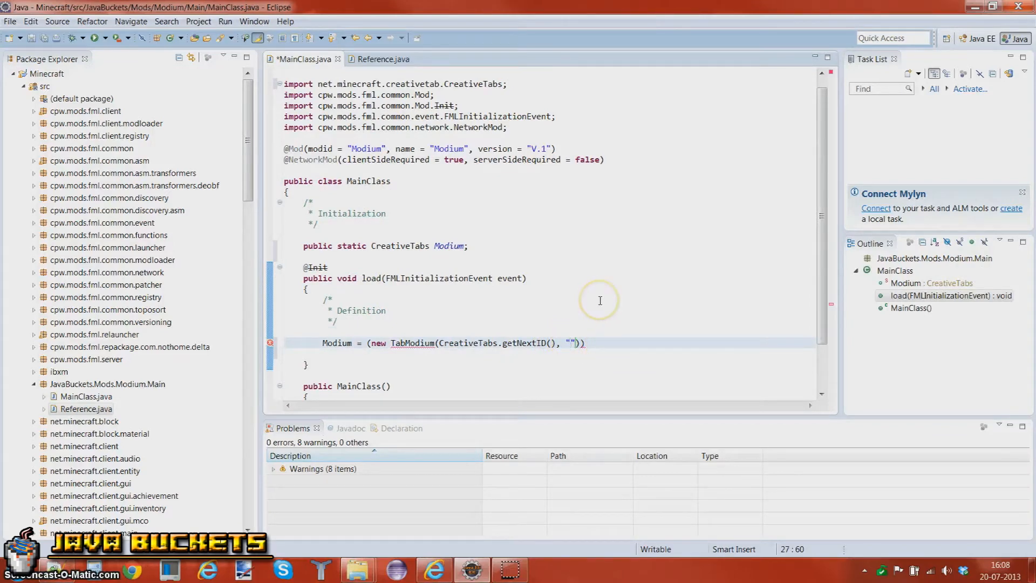
type("Modium")
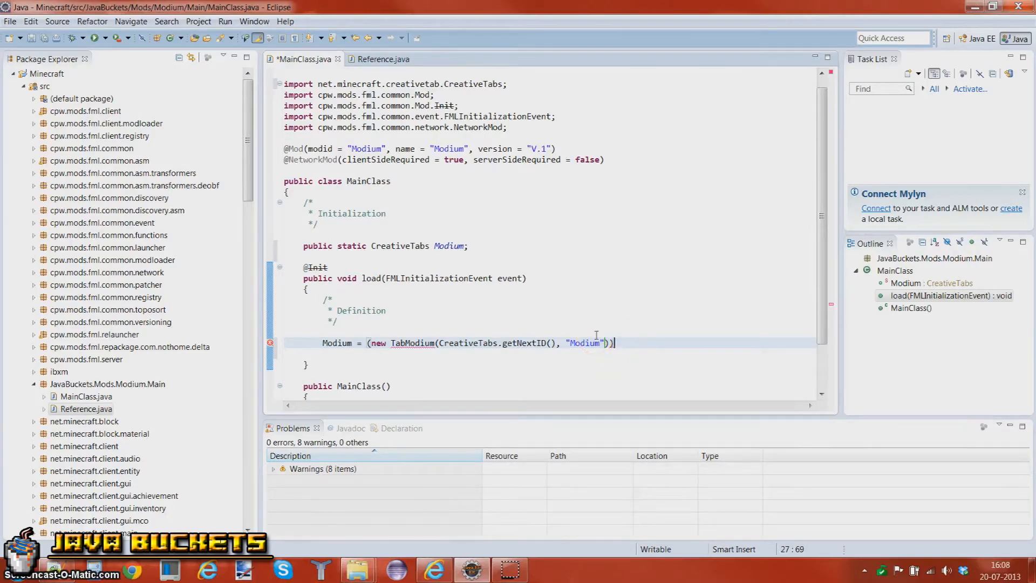
mouse_move(588, 347)
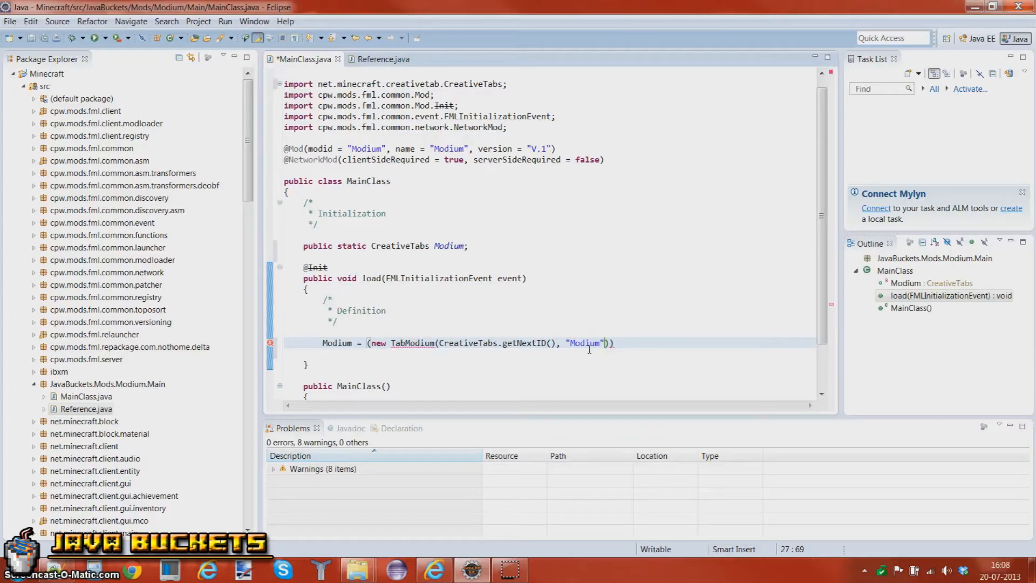
type(";")
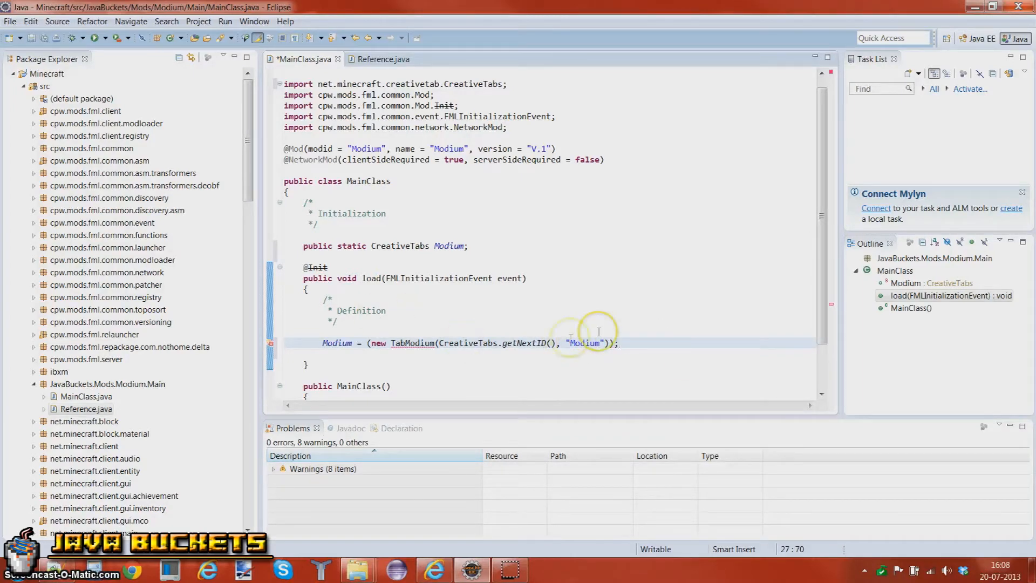
double_click(584, 343)
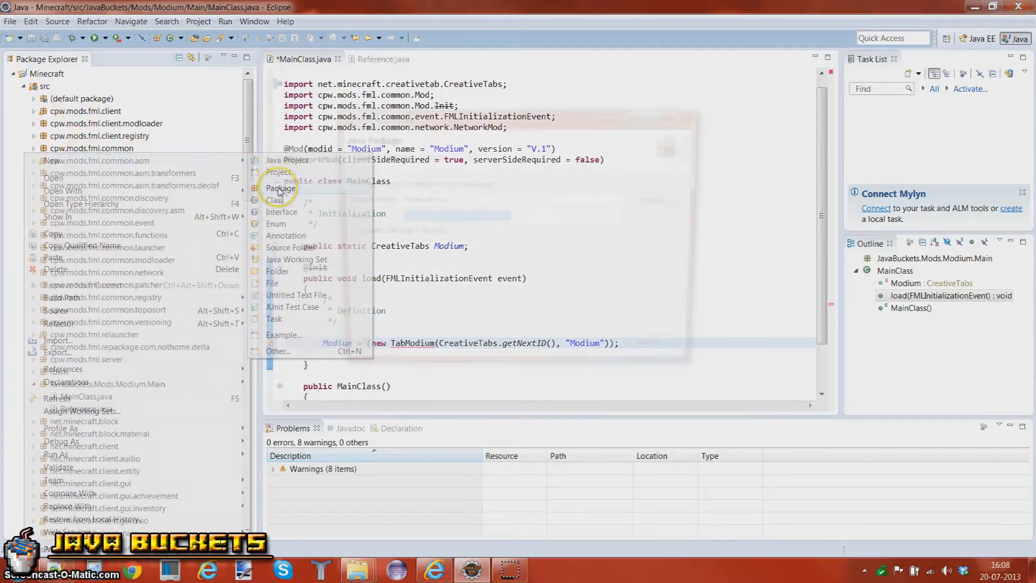
Start a new package and name it JavaBuckets.Mods.Modium.Tabs
left_click(281, 187)
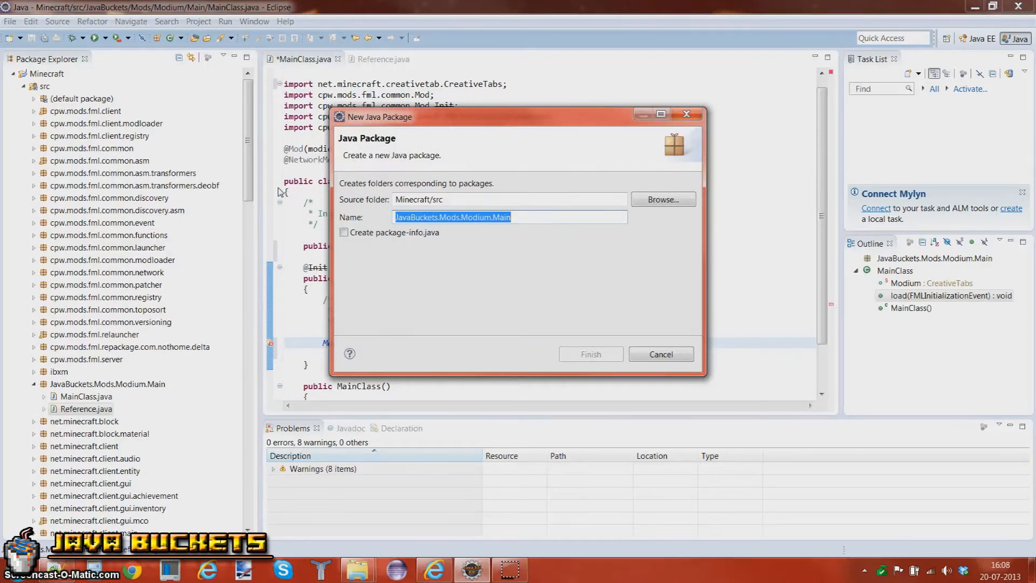
mouse_move(533, 217)
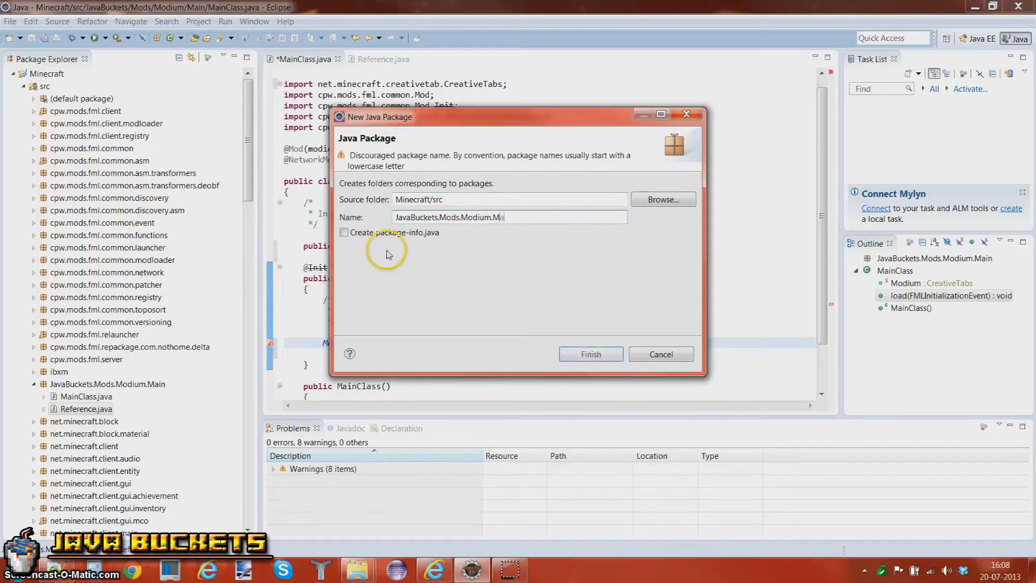
key("BackSpace")
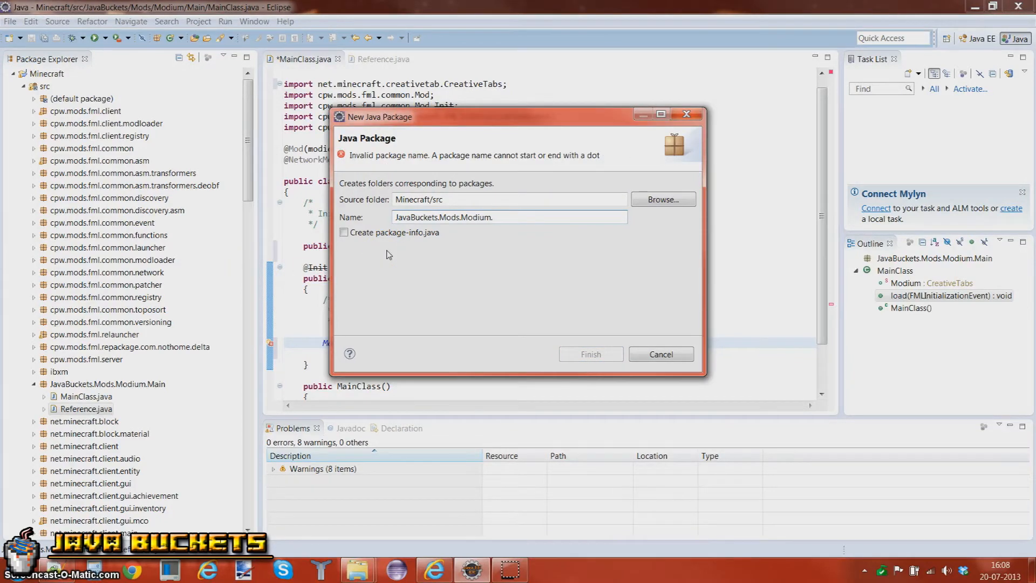
type("Tabs")
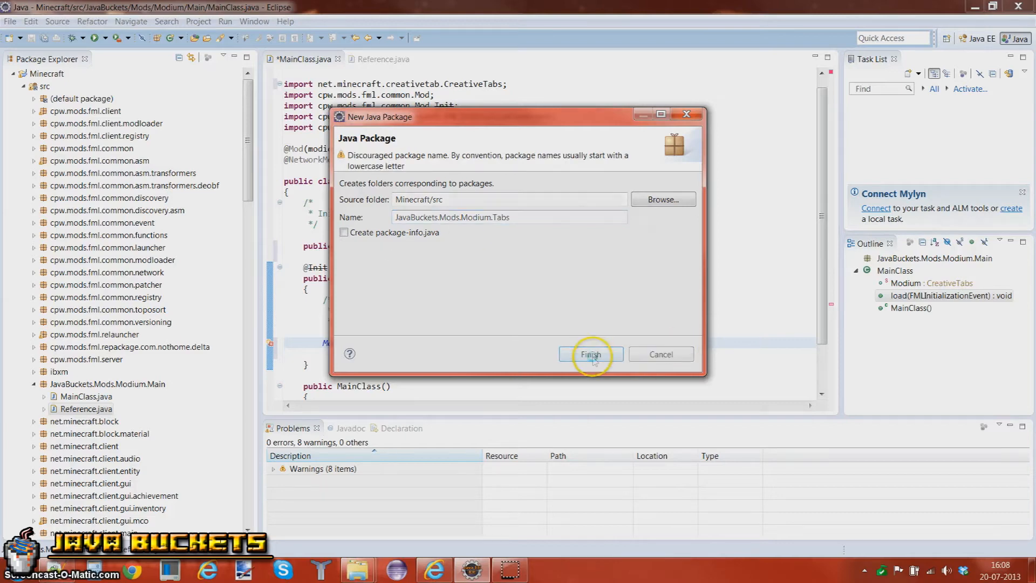
Create an empty class TabModium in the Tabs package
right_click(93, 421)
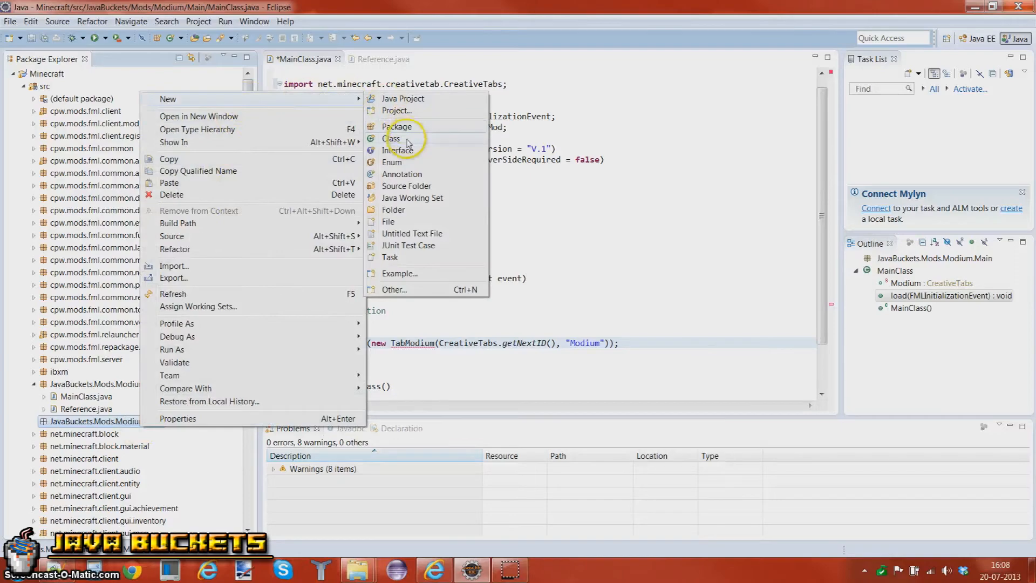
left_click(393, 139)
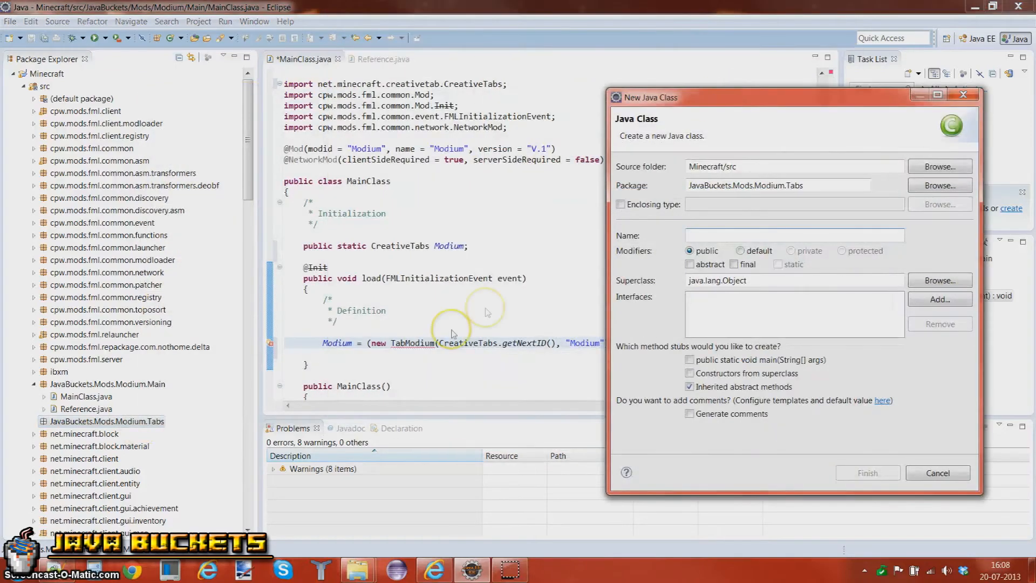
type("TabMo")
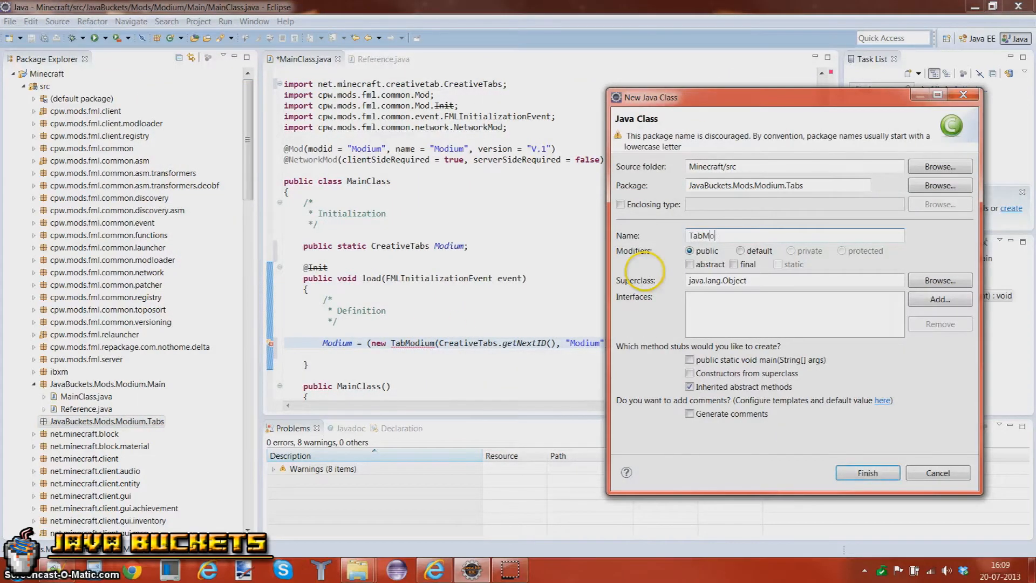
type("dium")
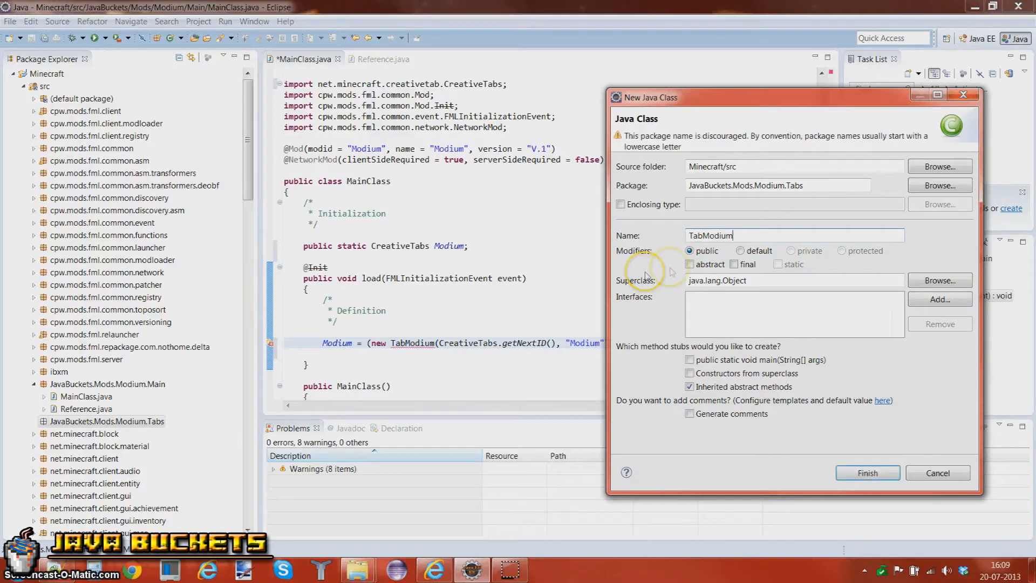
left_click(867, 473)
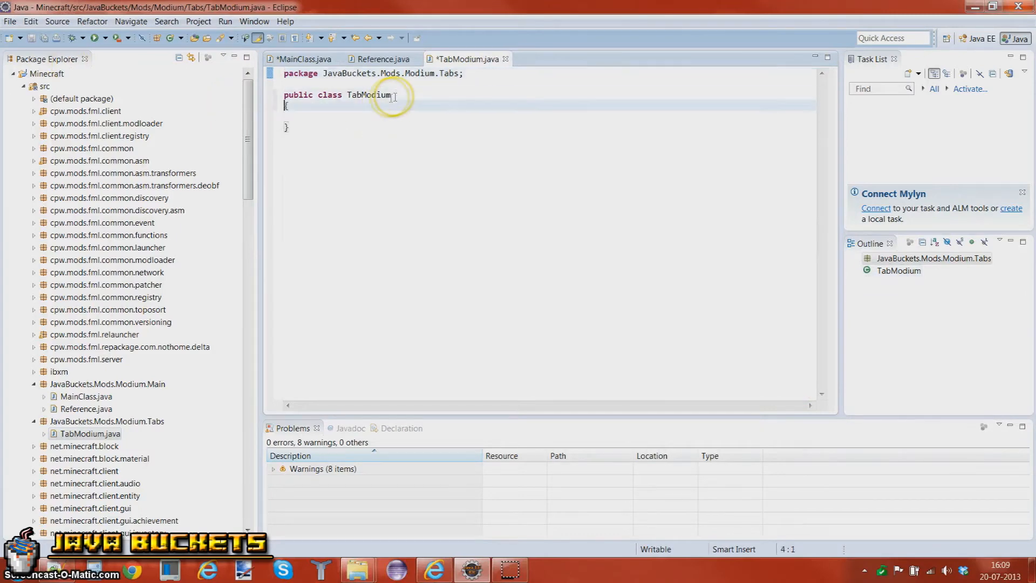
Import TabModium into MainClass.java, then return to the TabModium source
left_click(304, 58)
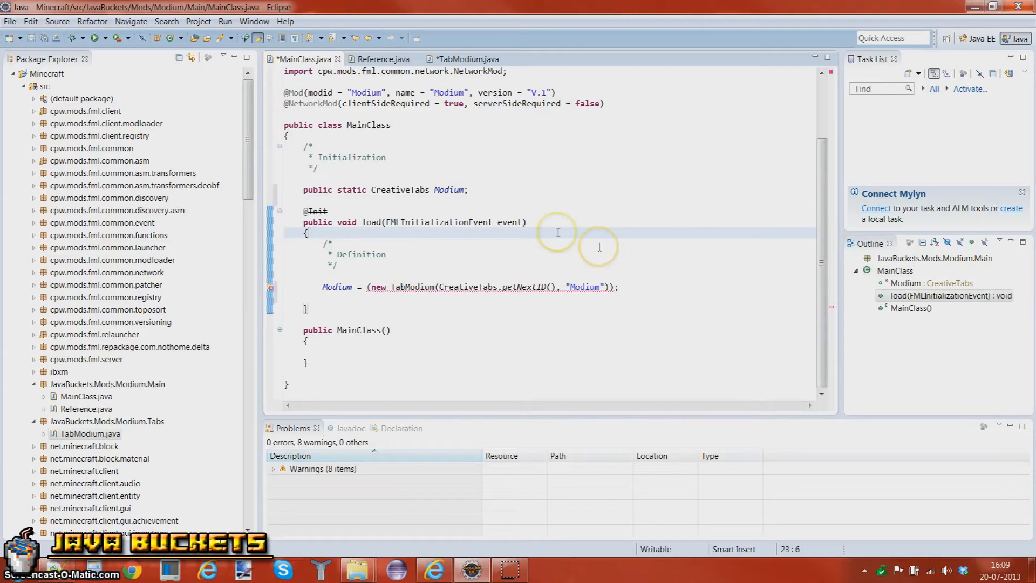
scroll("up", 3)
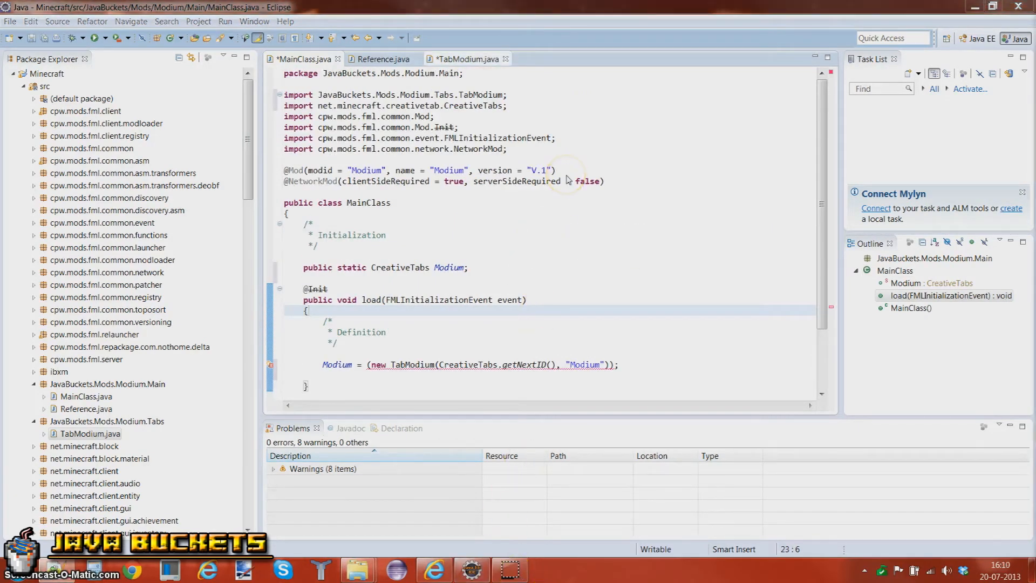
mouse_move(547, 128)
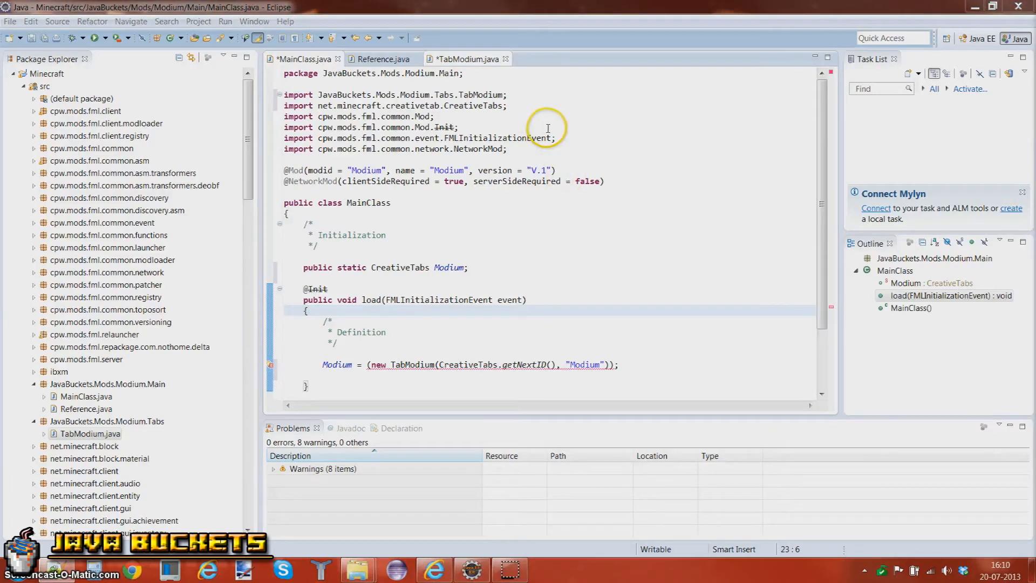
mouse_move(463, 58)
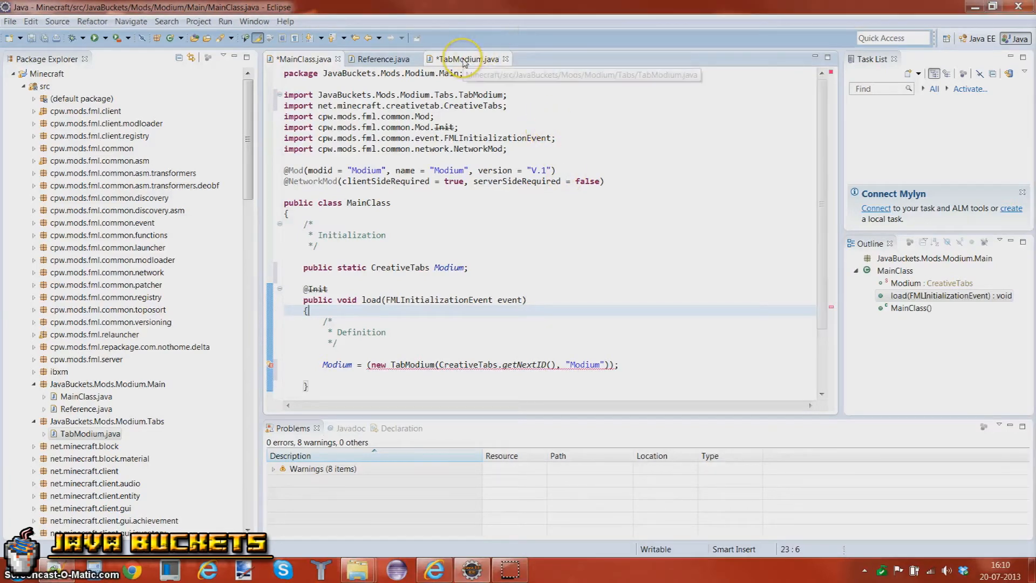
left_click(467, 58)
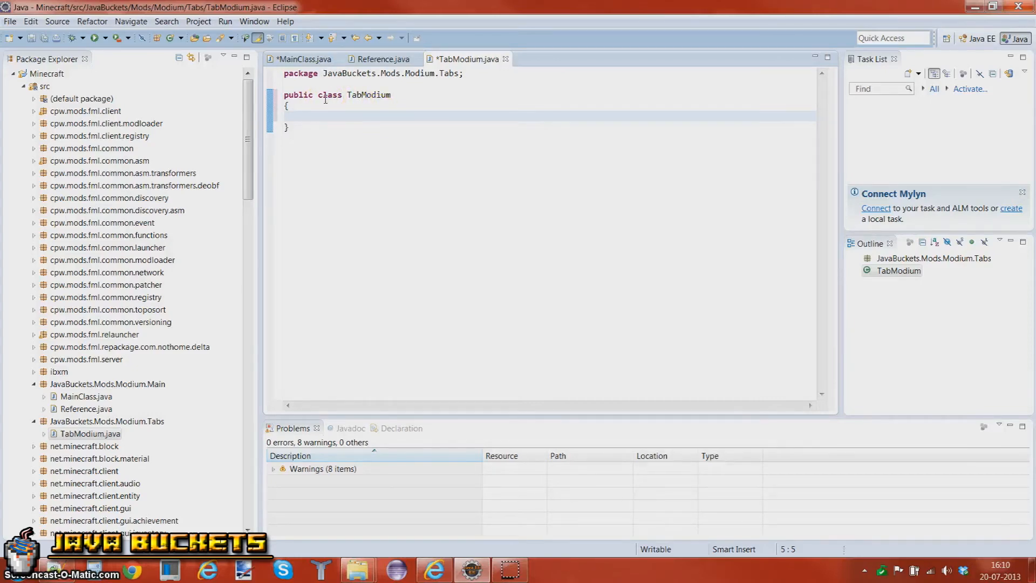
left_click(316, 95)
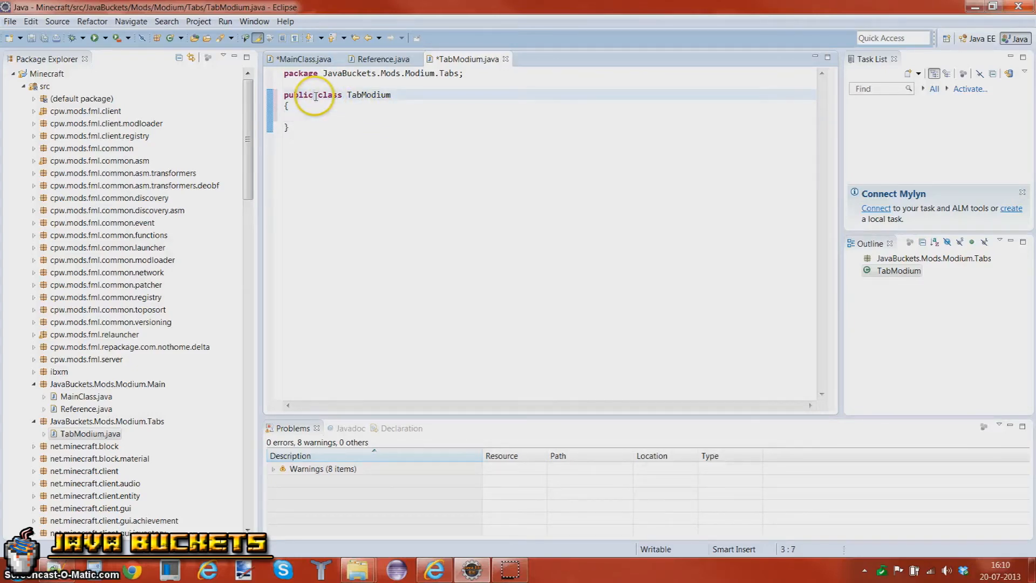
type("final")
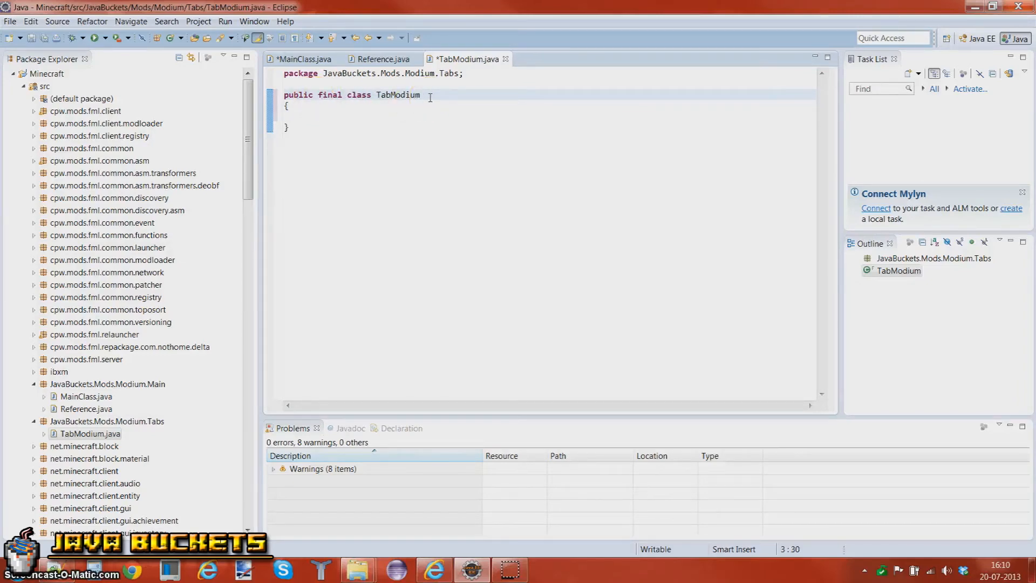
type("extends")
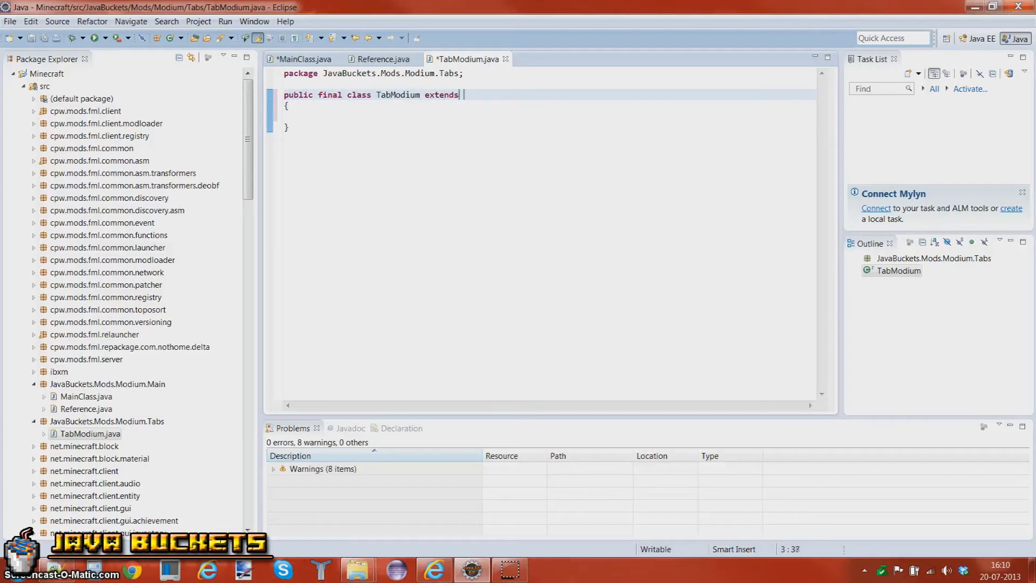
type("Creat")
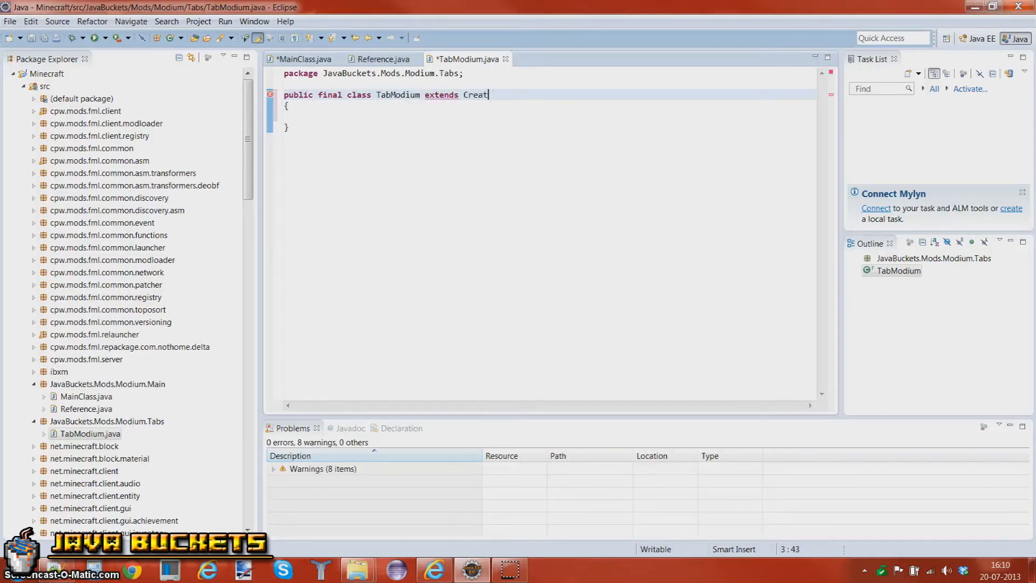
type("i")
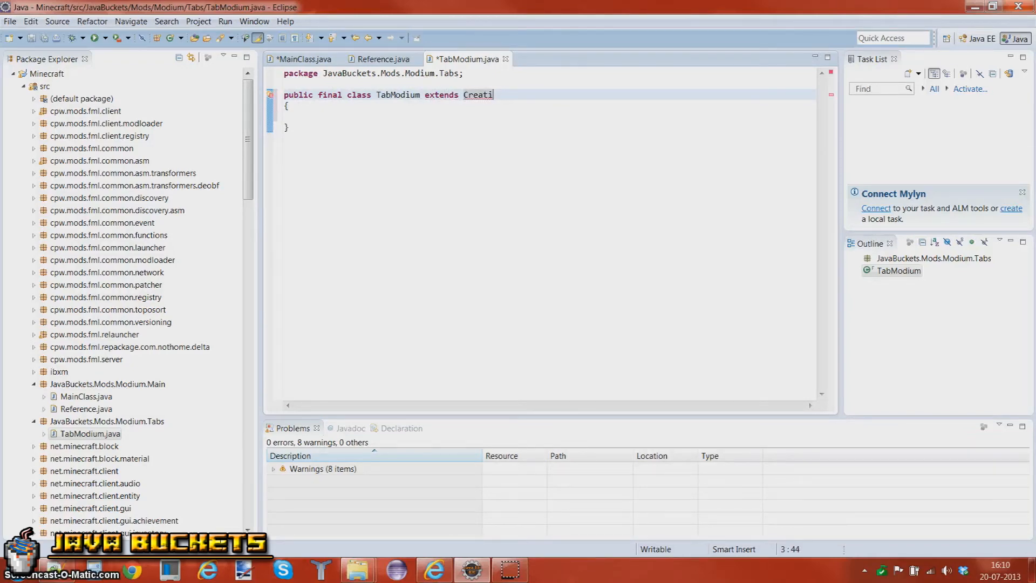
type("veabs")
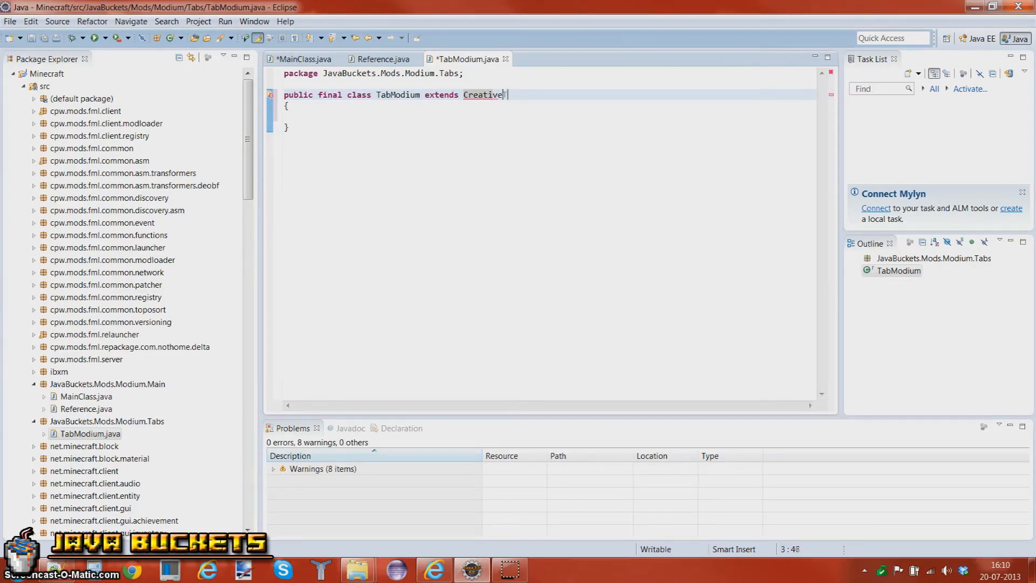
type("Tabs")
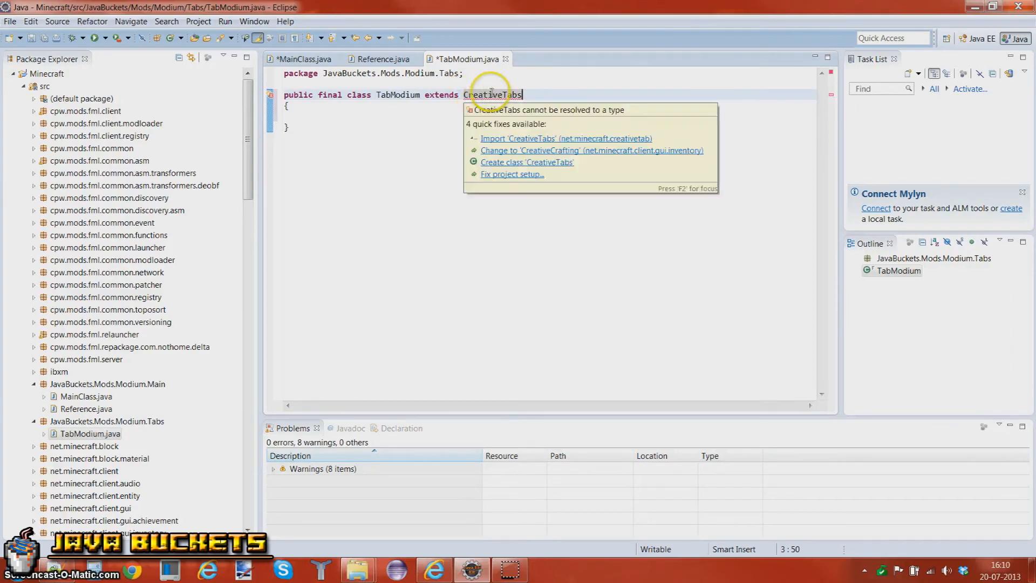
left_click(565, 138)
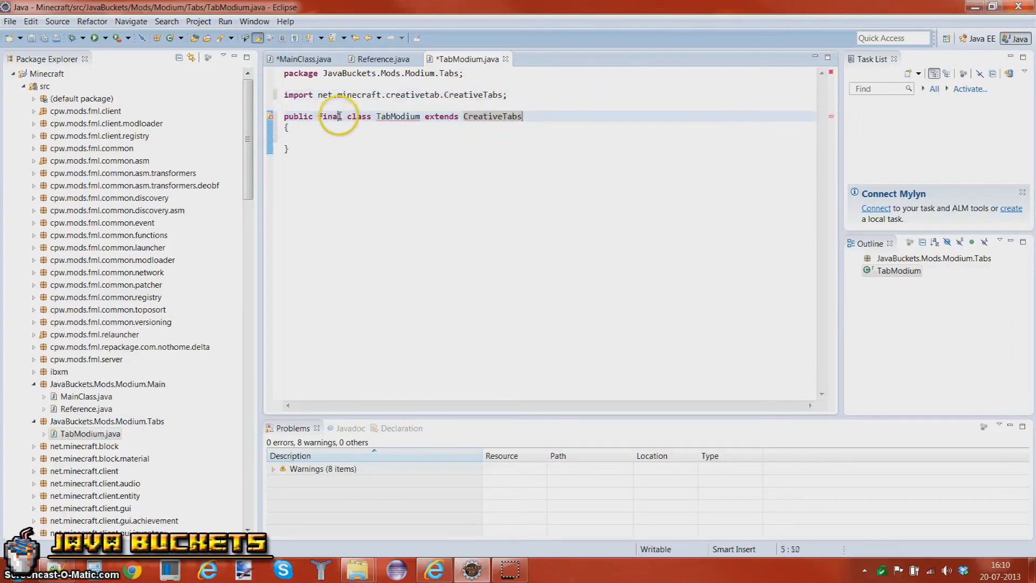
left_click(303, 137)
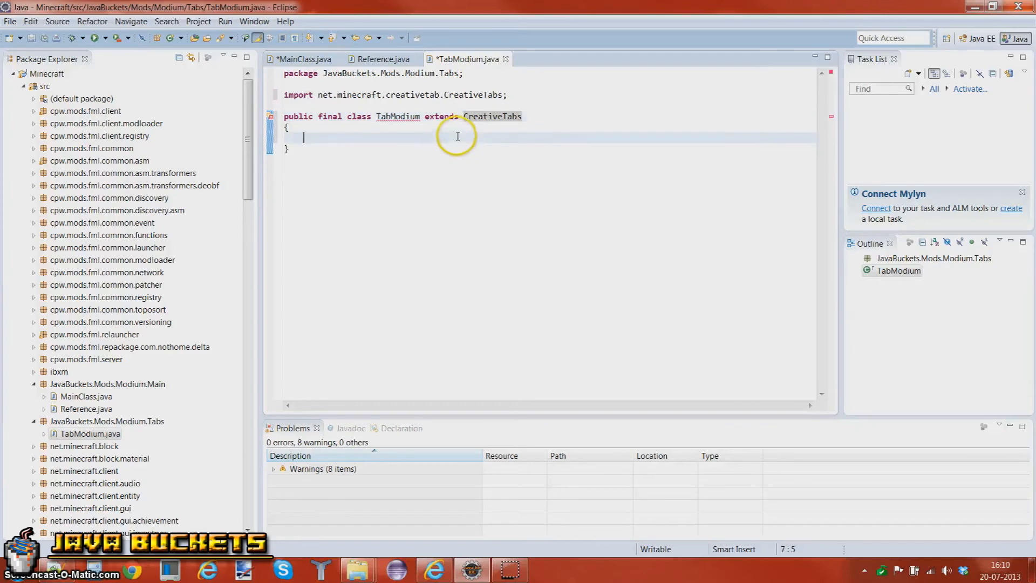
mouse_move(467, 137)
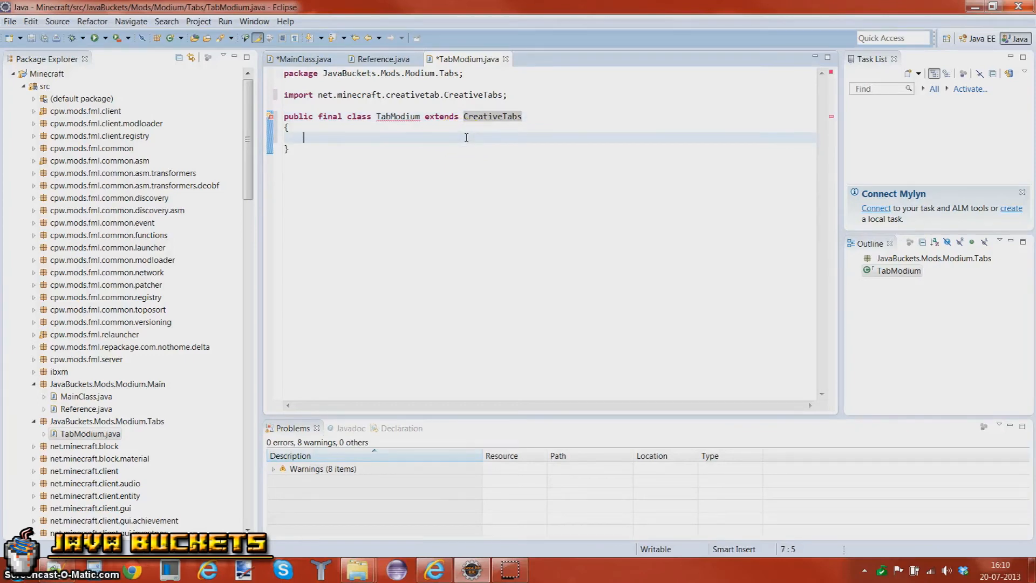
Begin a public TabModium() constructor and check MainClass for the argument types
type("public")
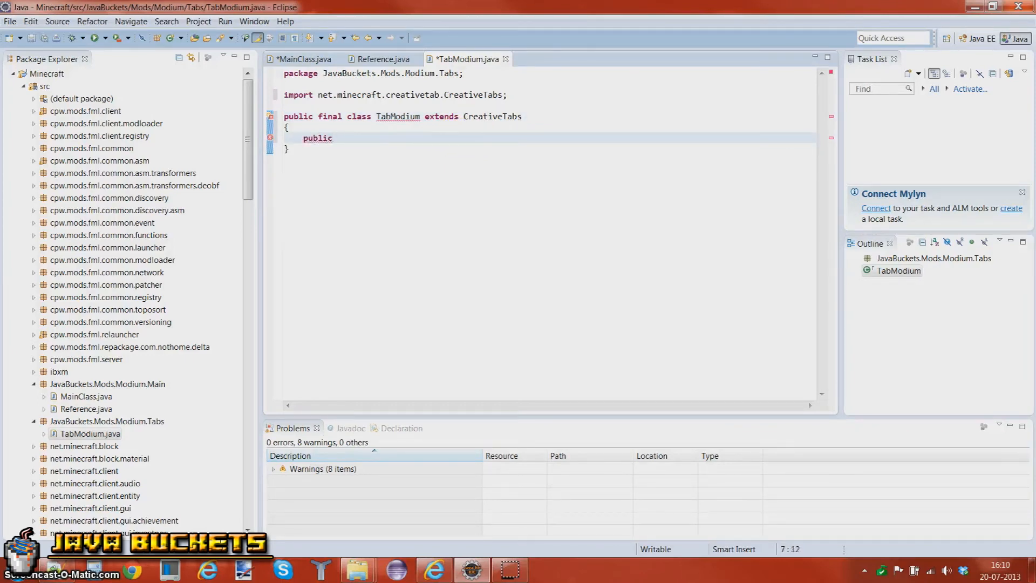
type("T")
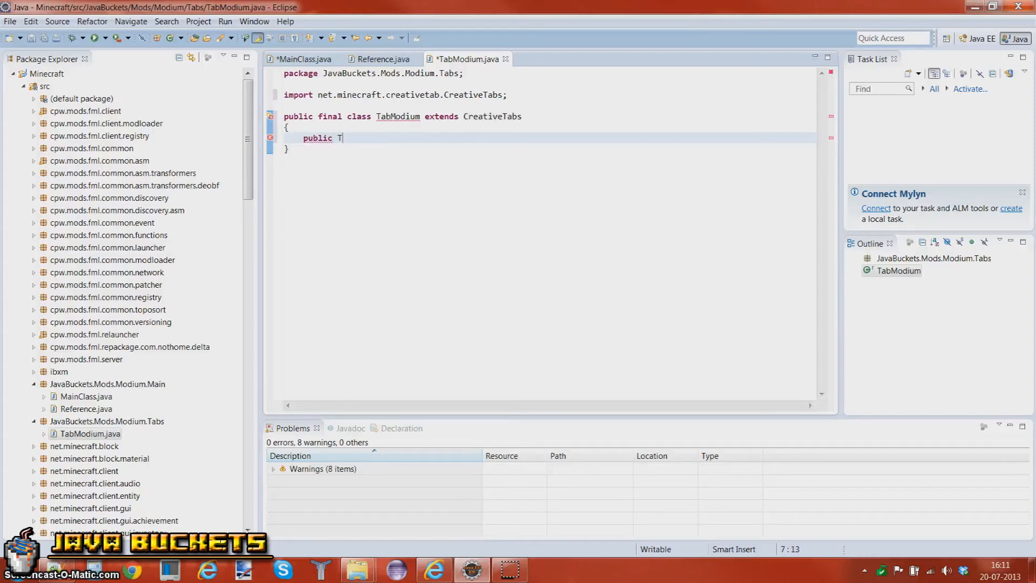
type("abModi")
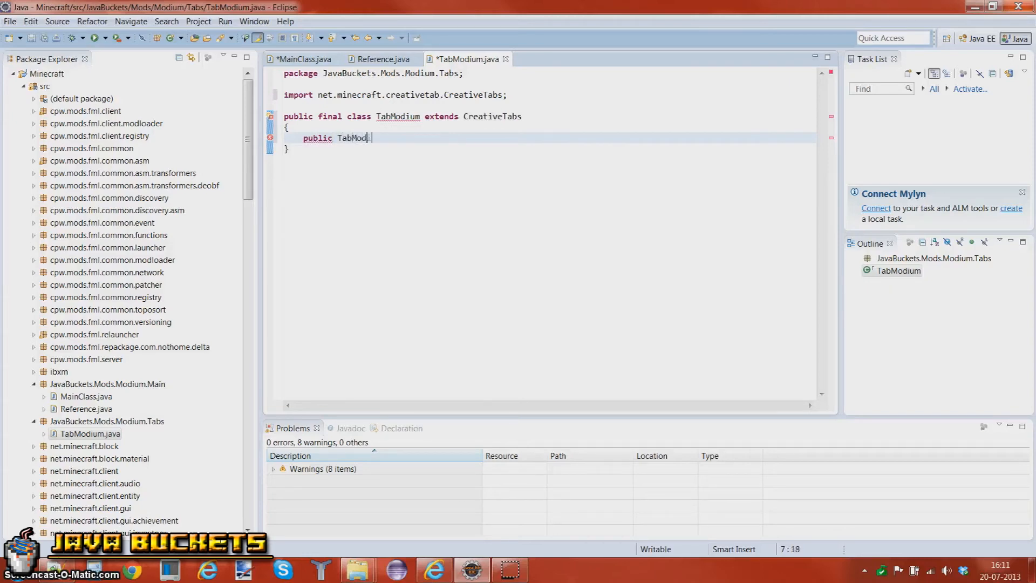
type("ium")
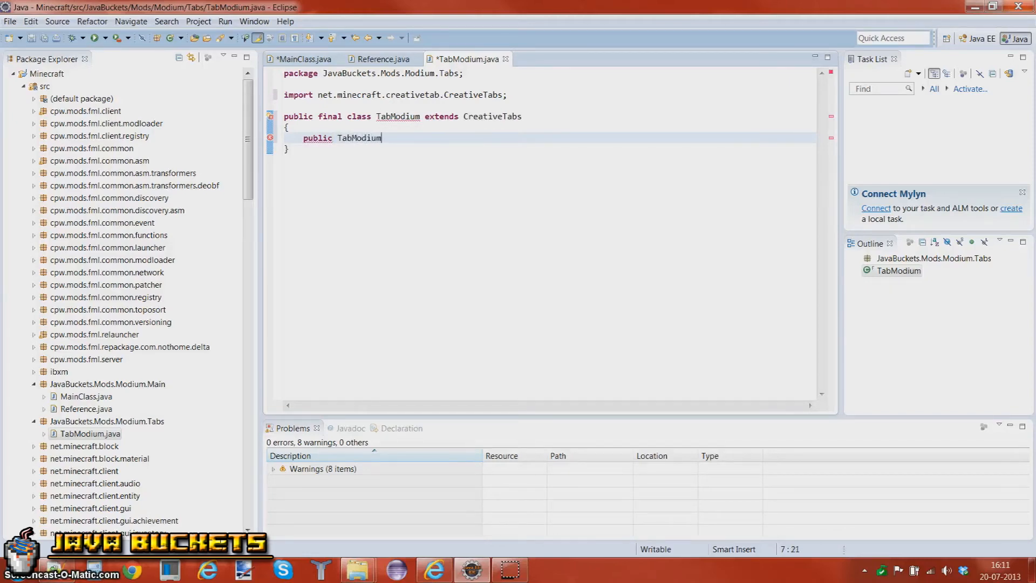
type("()")
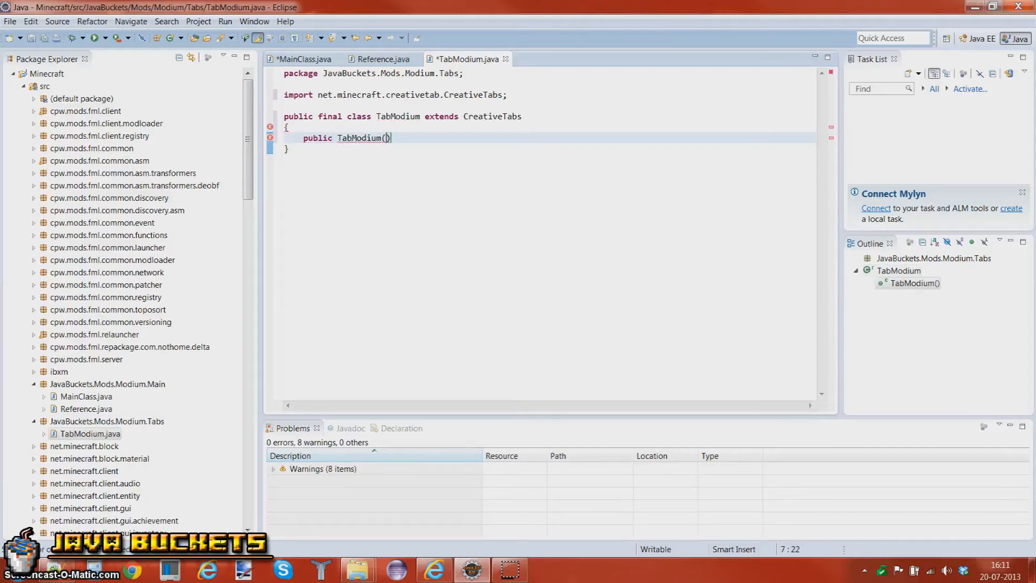
mouse_move(410, 154)
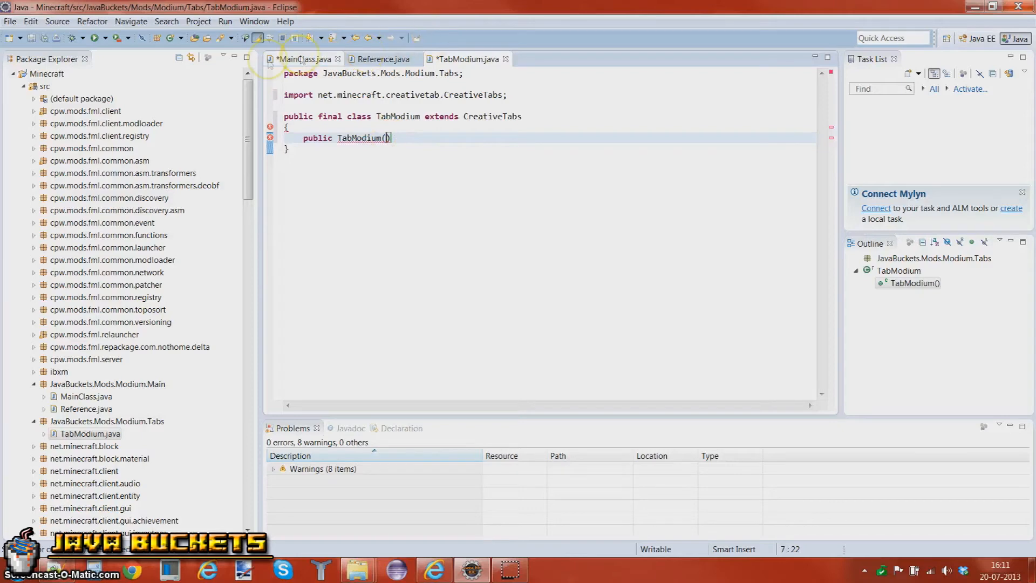
left_click(303, 58)
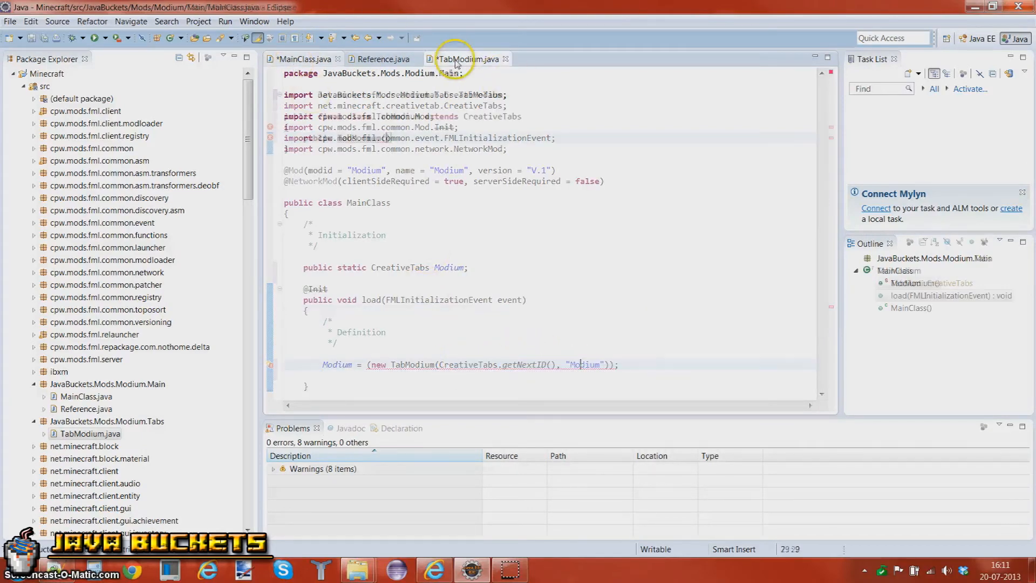
left_click(471, 59)
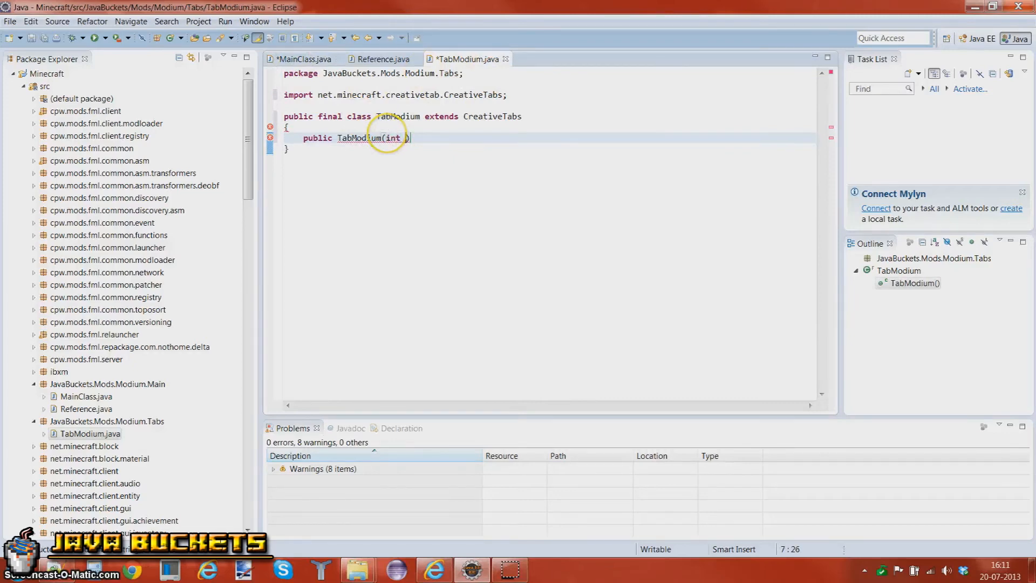
Give the constructor parameters int par1, String par2Str and call super(par1, par2Str)
type("par1,")
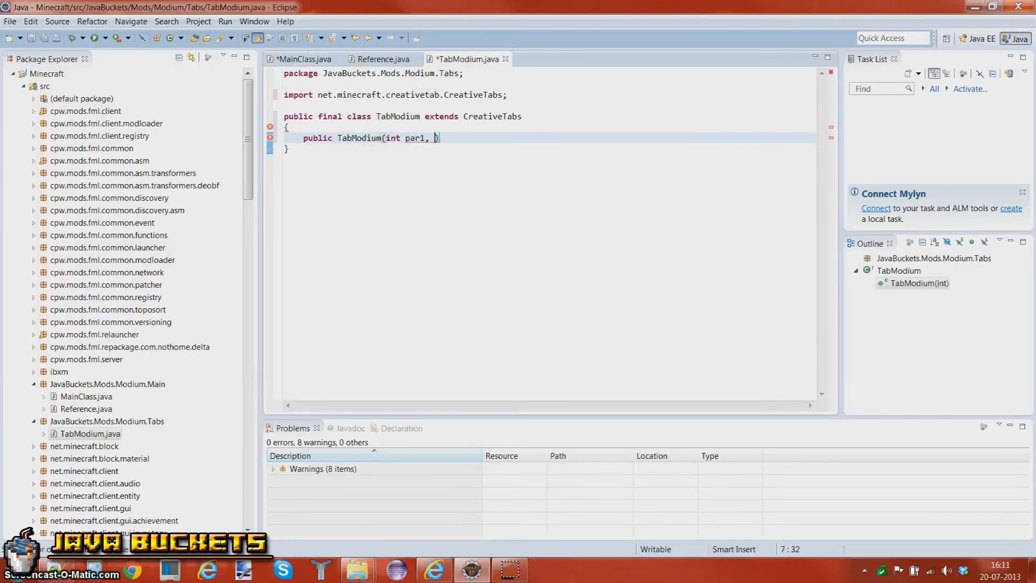
type("String")
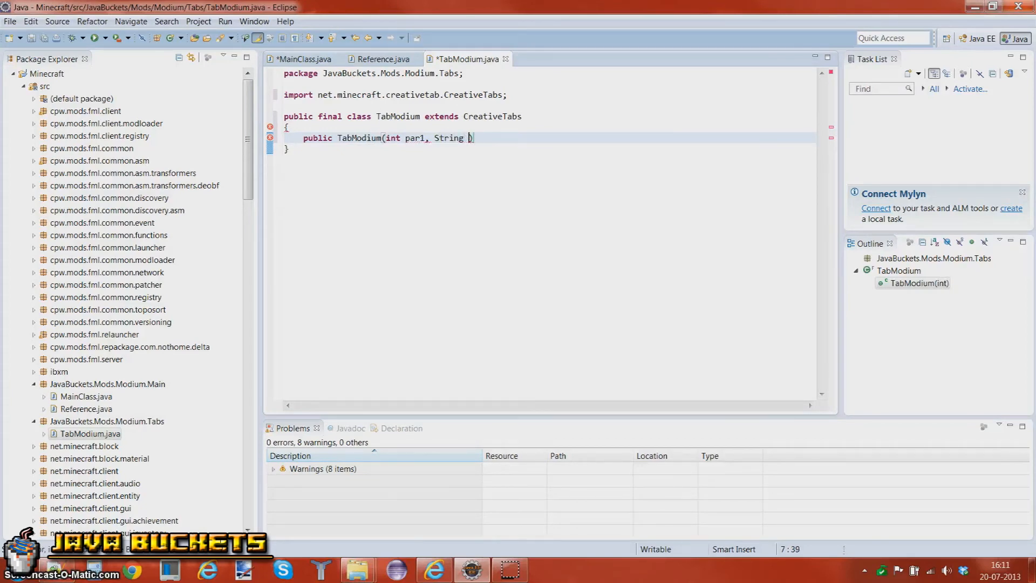
type("par2")
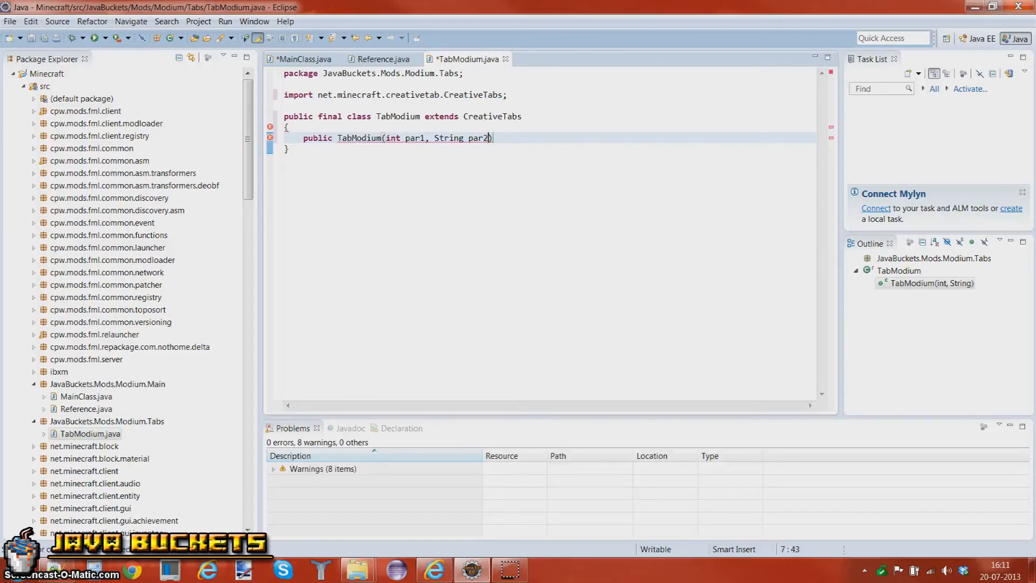
type("Str")
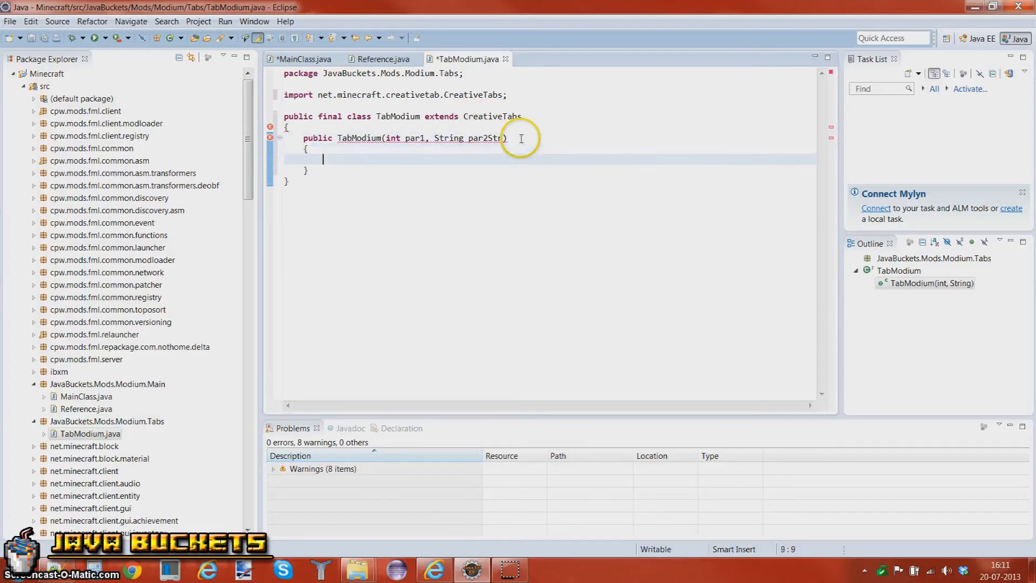
type("super(par1,")
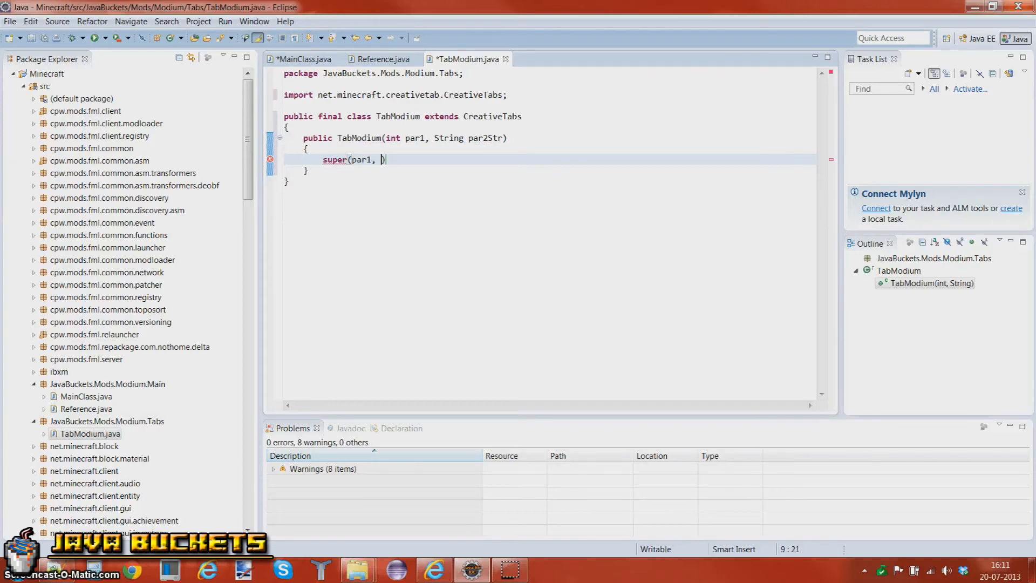
type("par2Str")
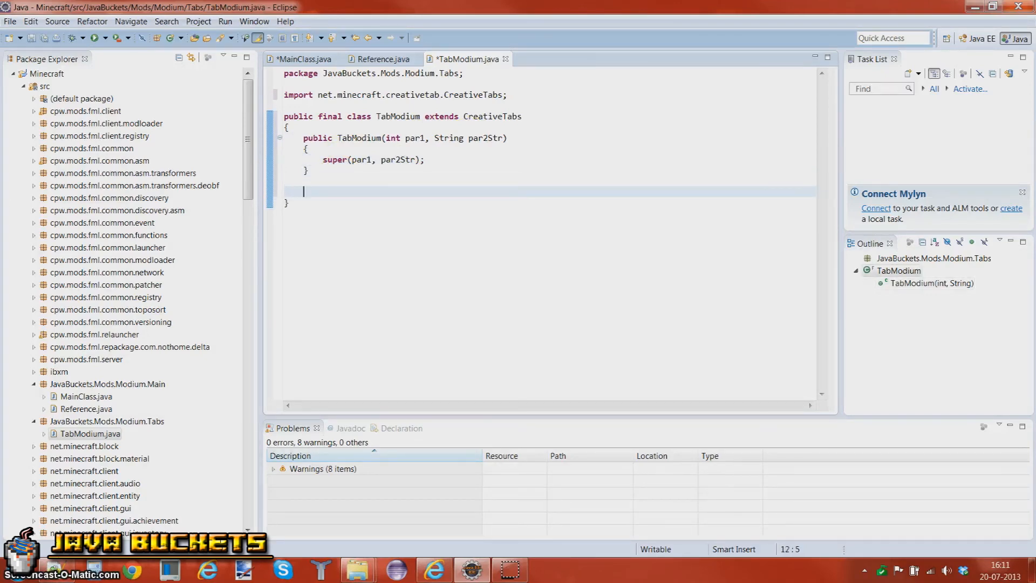
type("@Si")
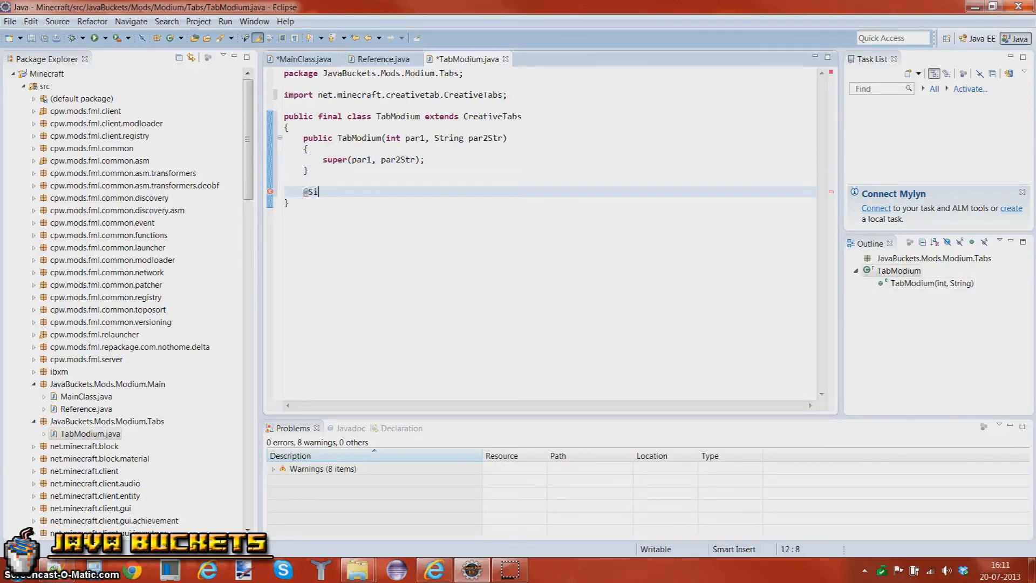
type("deOnly")
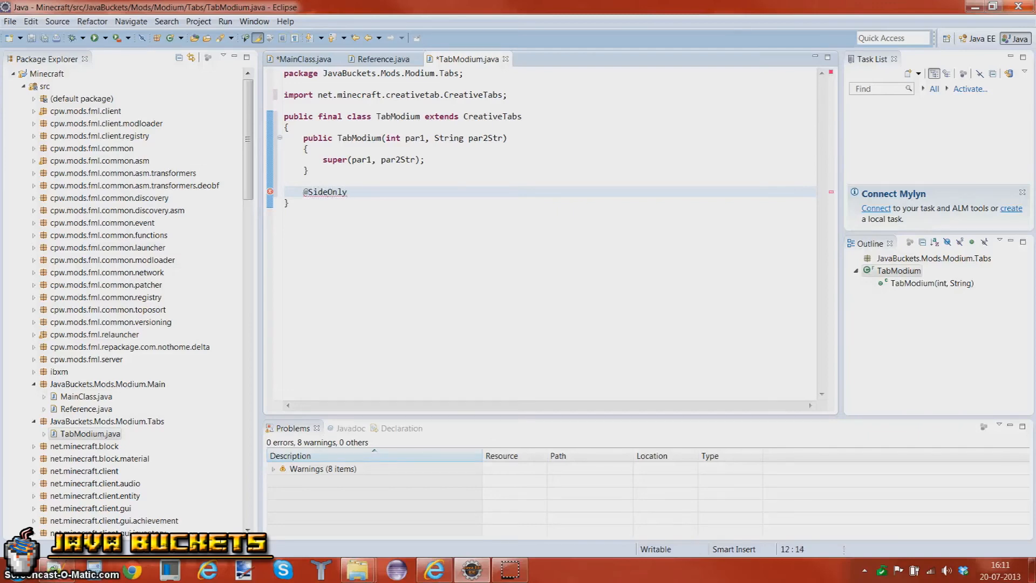
type("()")
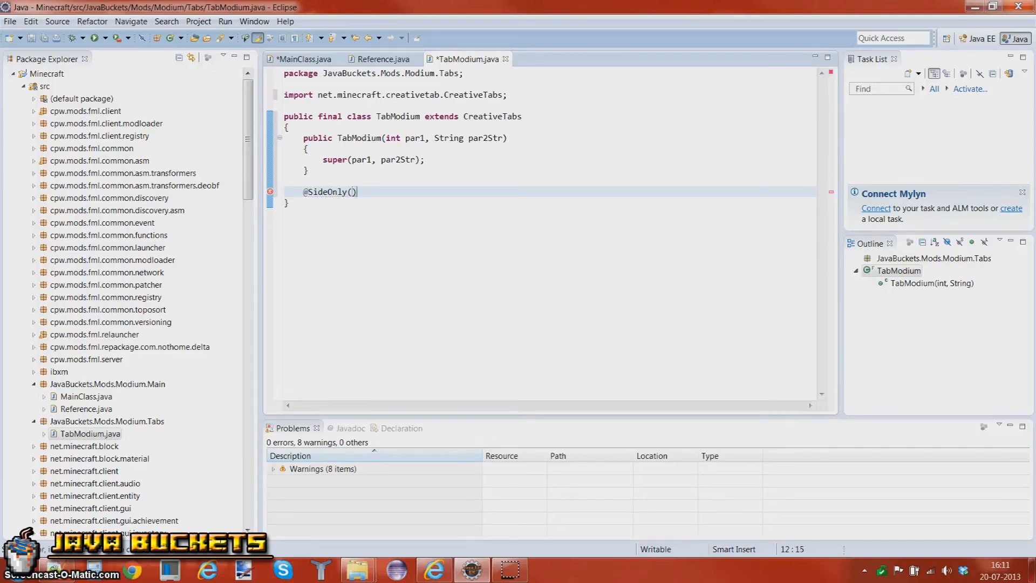
type("Side.")
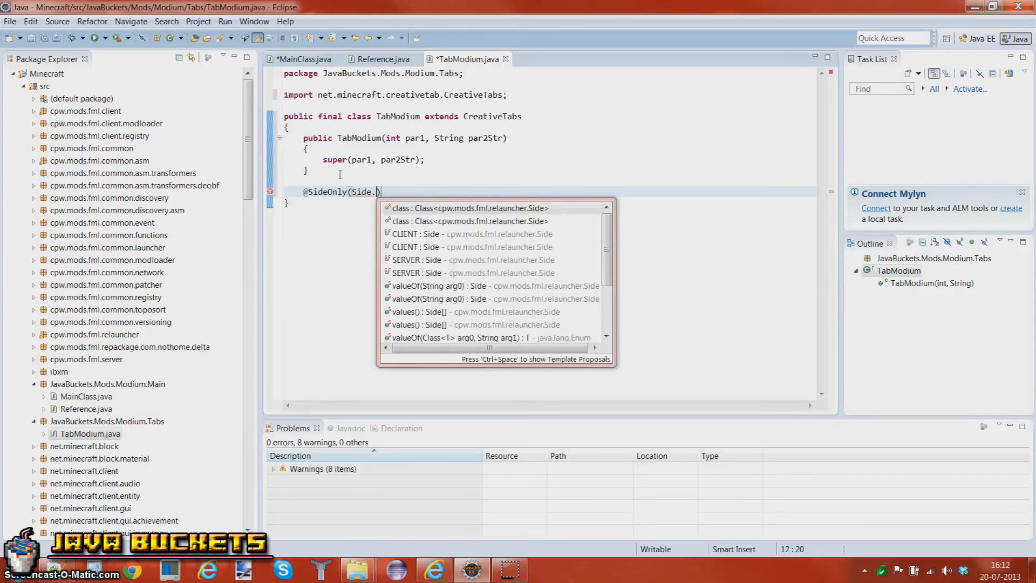
type("cl")
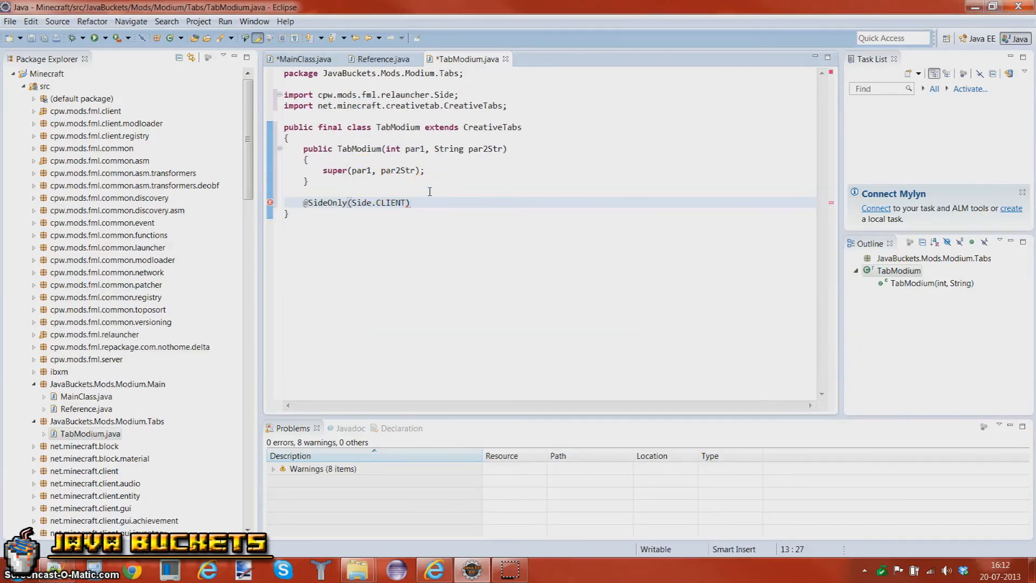
key("Return")
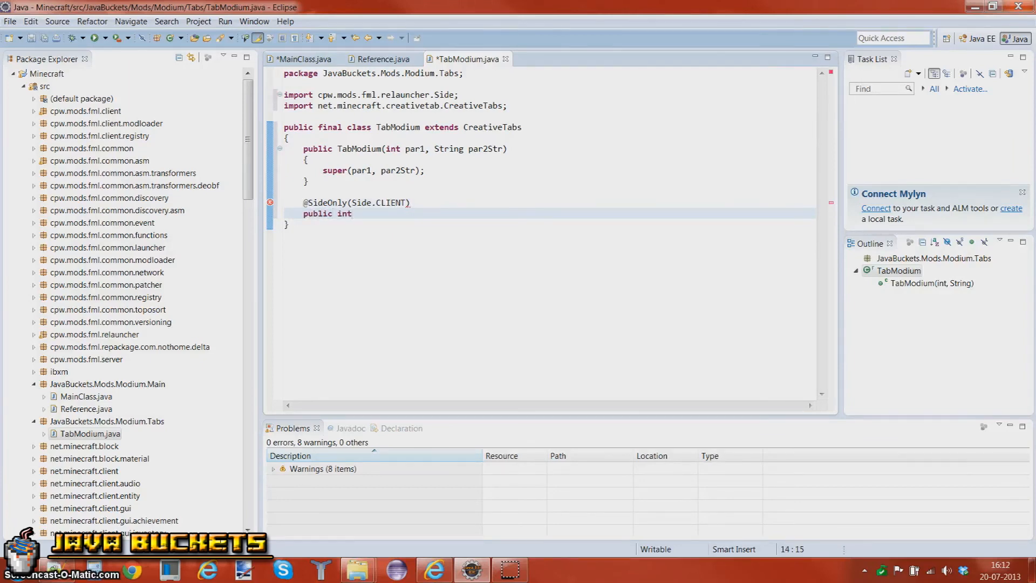
Write public int getTabIconIndex() with a body beginning 'return'
type("get")
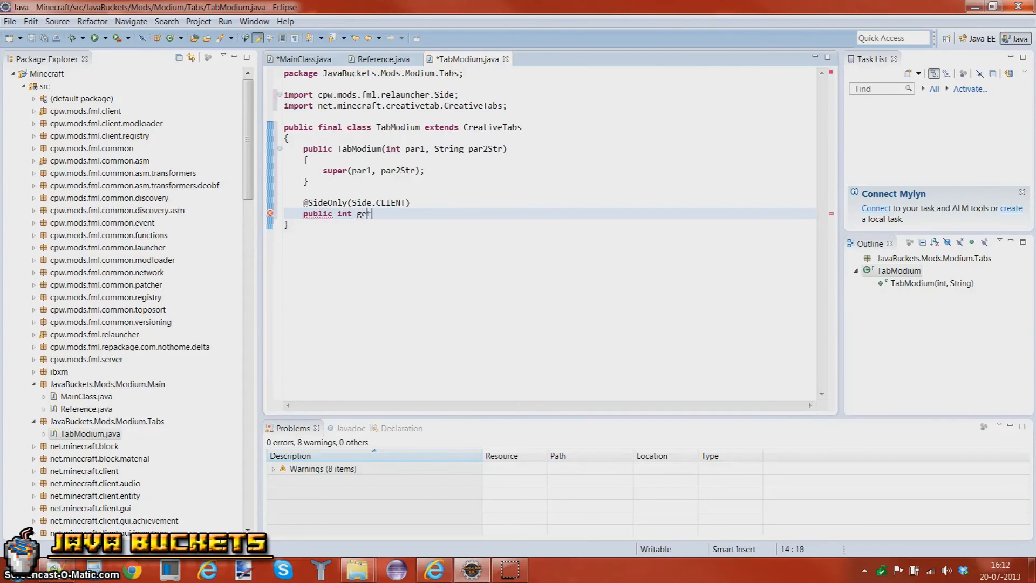
type("tTab")
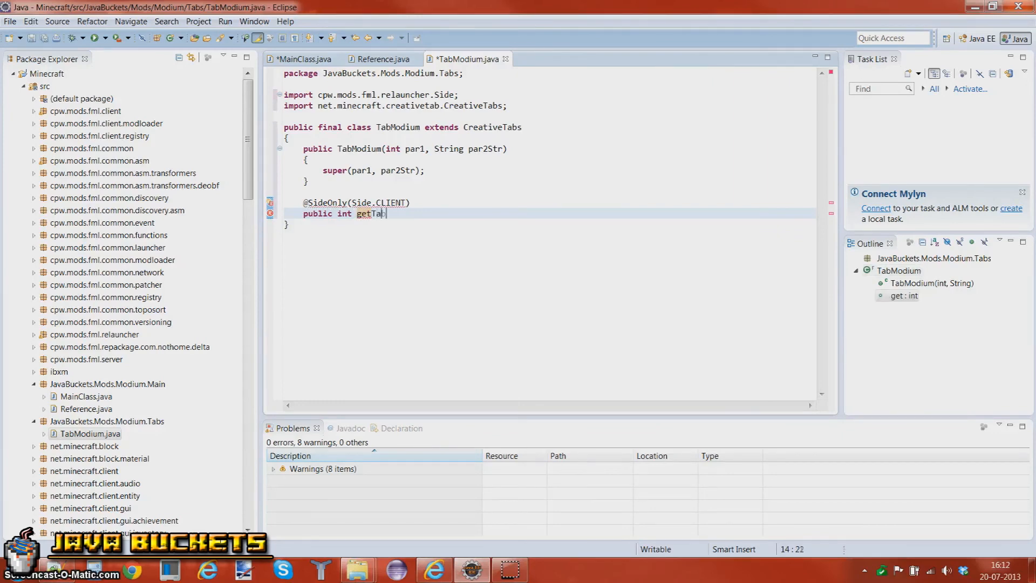
type("Icon")
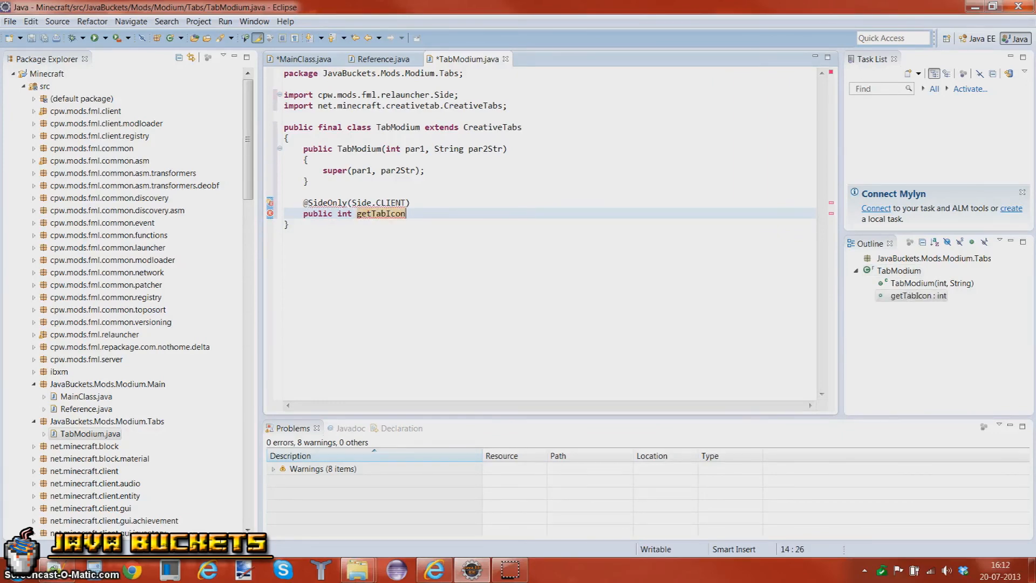
type("Index")
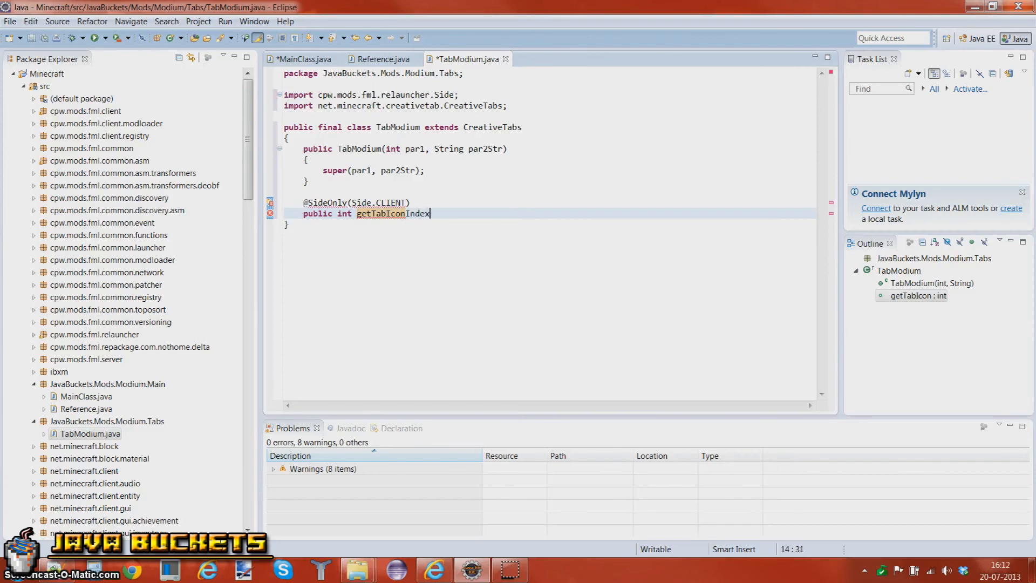
type("()")
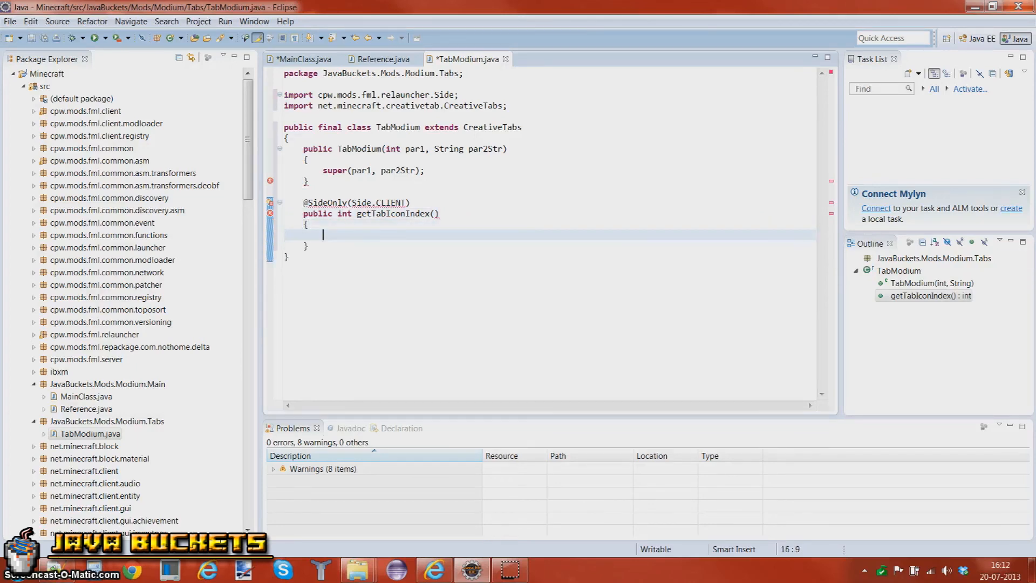
type("return")
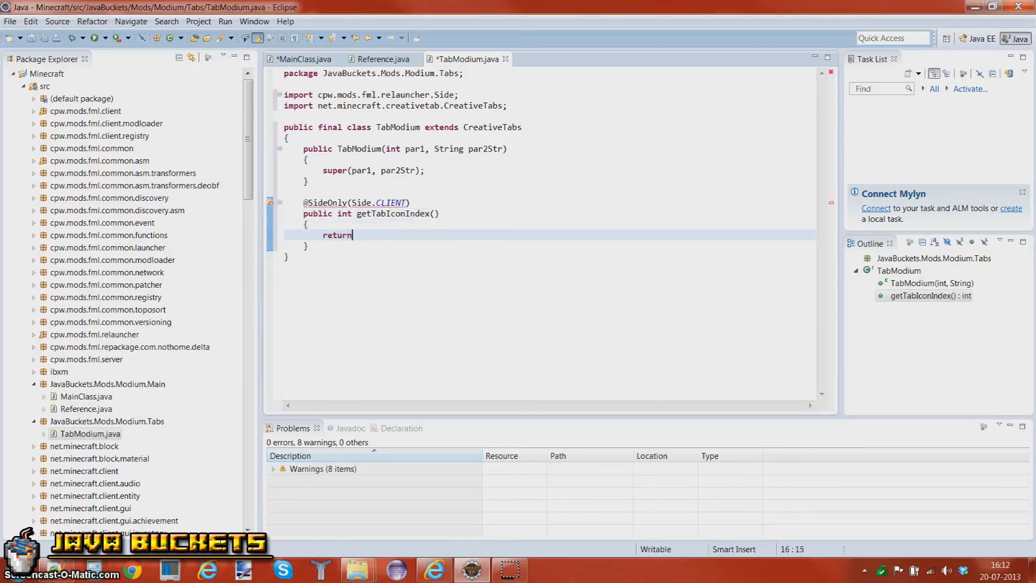